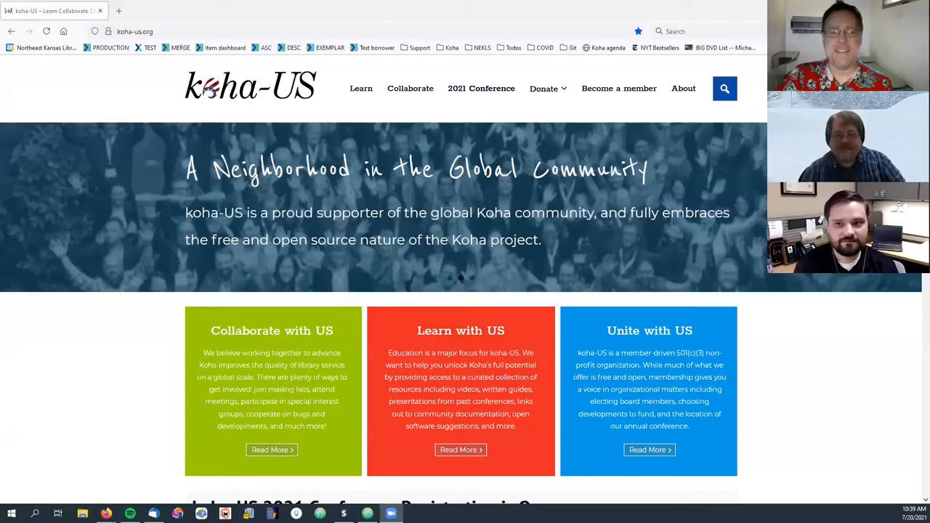
pyautogui.moveTo(869, 286)
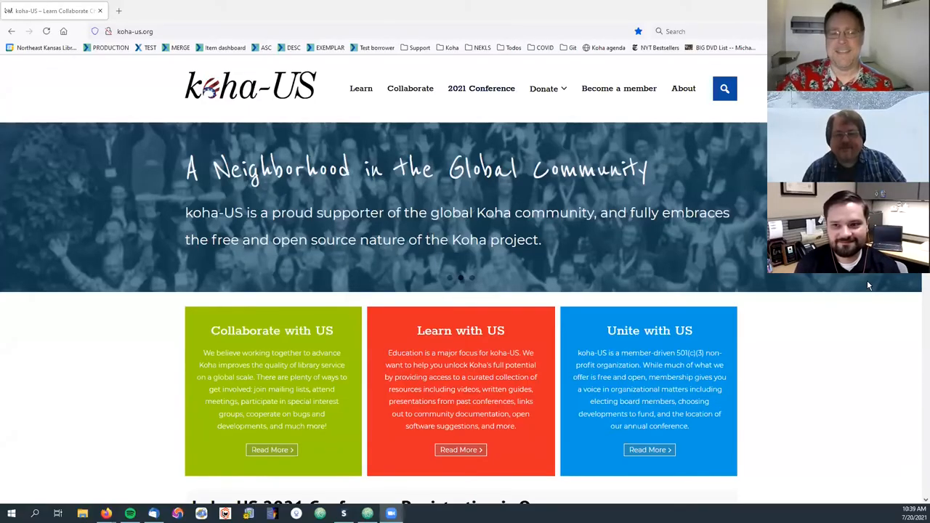
pyautogui.moveTo(620, 197)
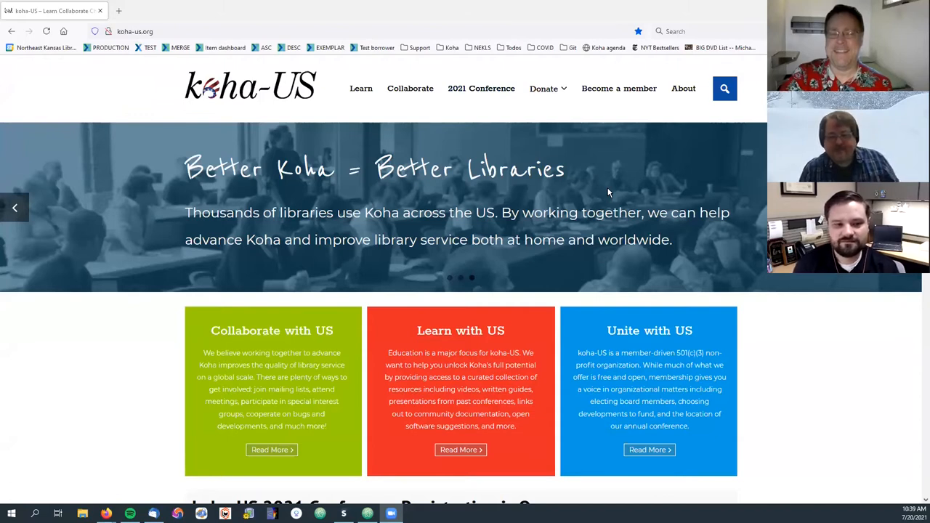
pyautogui.moveTo(606, 191)
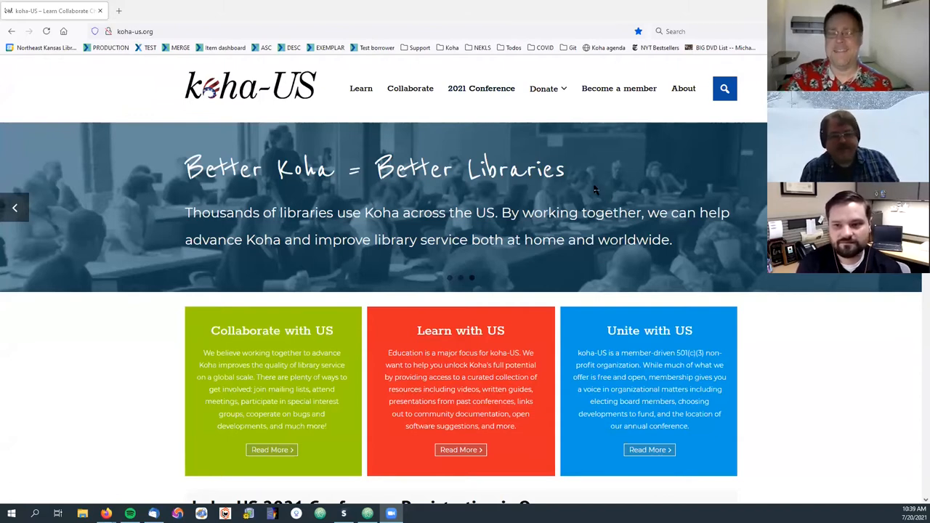
pyautogui.moveTo(587, 189)
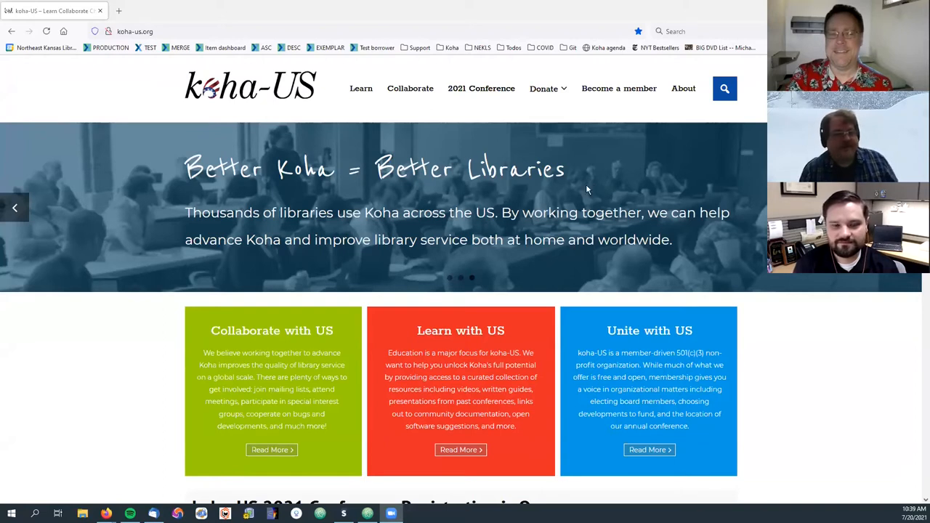
pyautogui.moveTo(409, 88)
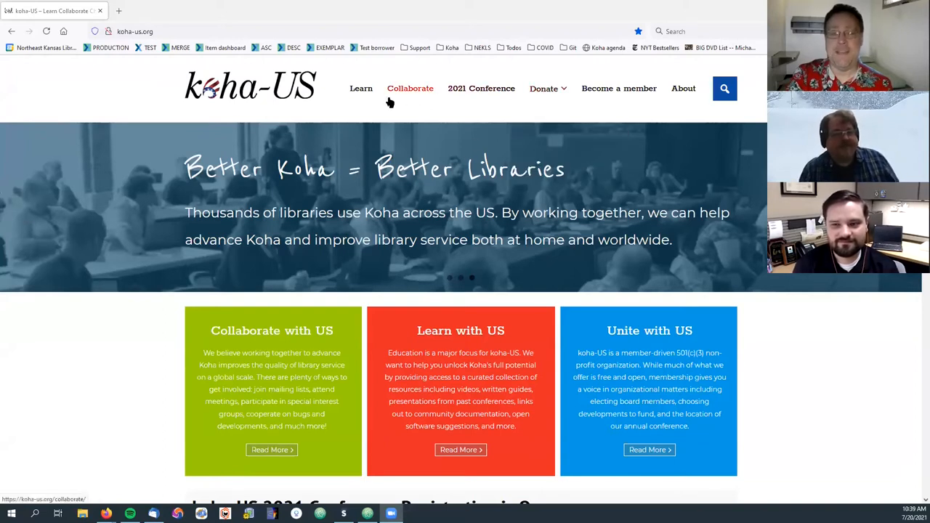
pyautogui.moveTo(86, 101)
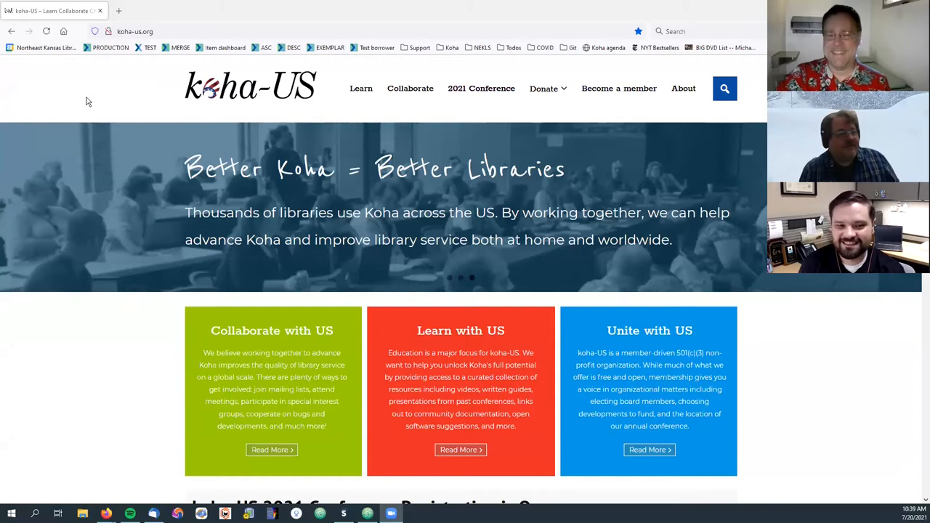
pyautogui.moveTo(135, 88)
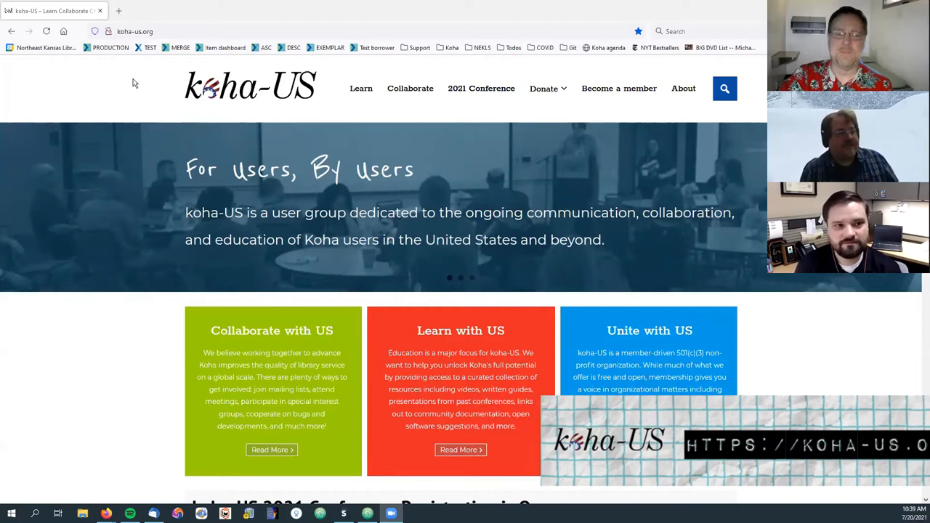
# - Open the koha-US Learn page and scroll down to the original training videos
pyautogui.click(361, 88)
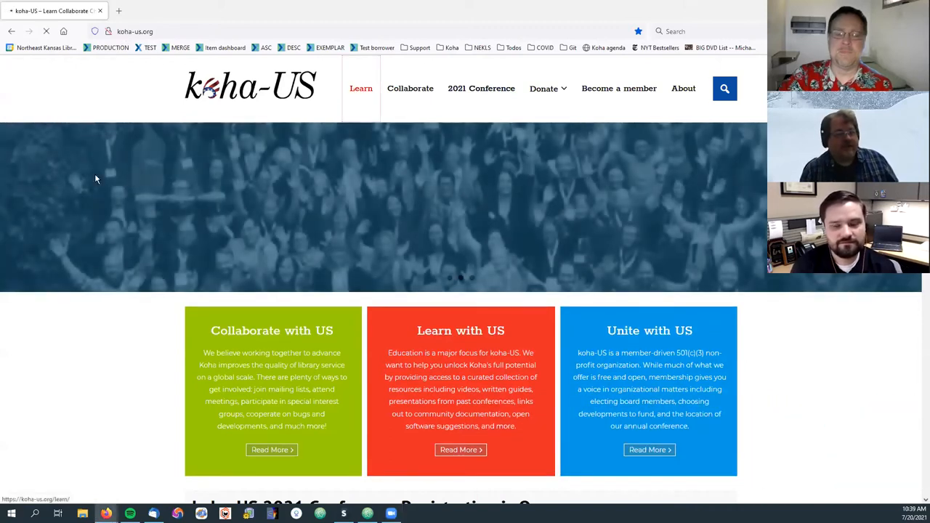
pyautogui.click(362, 88)
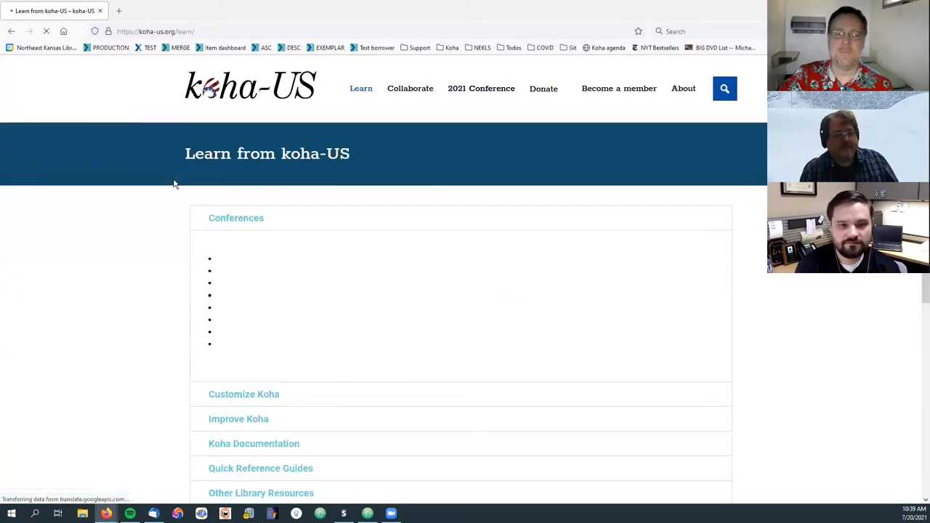
pyautogui.scroll(-3)
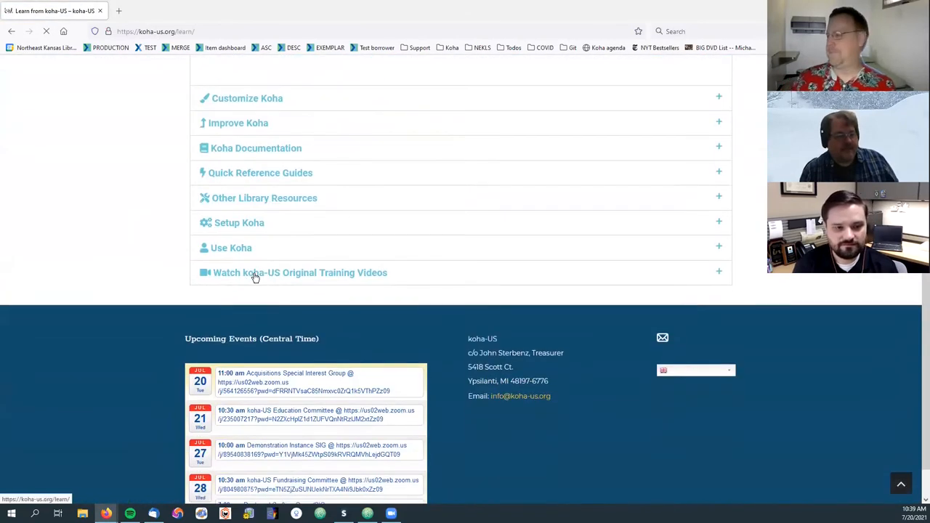
pyautogui.moveTo(351, 282)
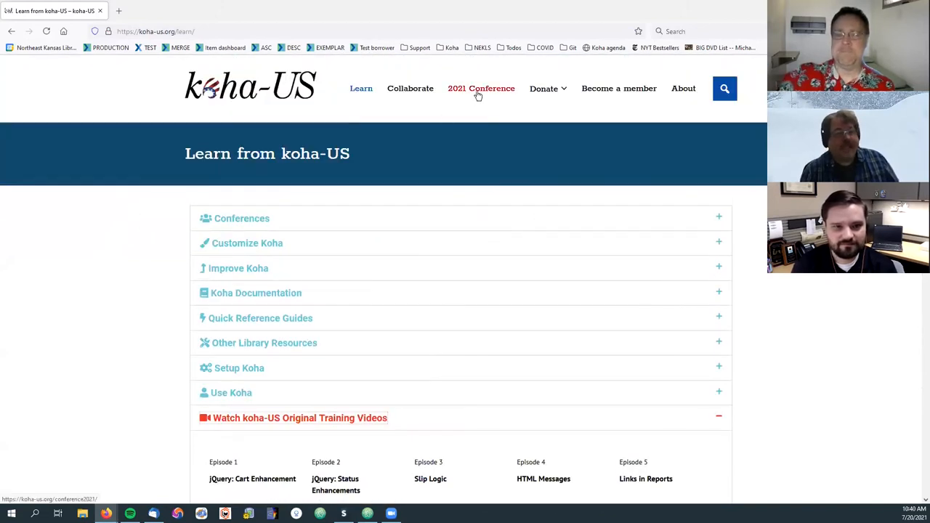
pyautogui.moveTo(462, 95)
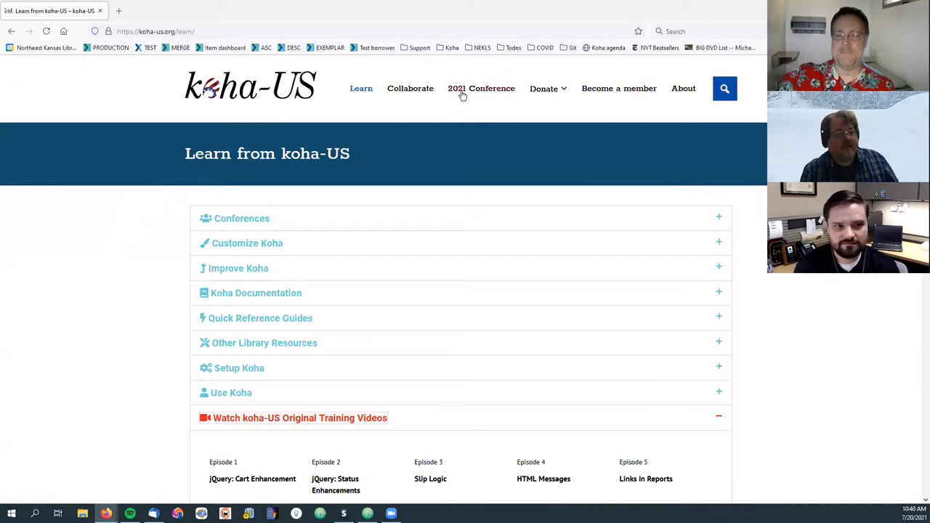
# - Open the 2021 conference page and scroll through its in-person and online registration rates
pyautogui.click(481, 88)
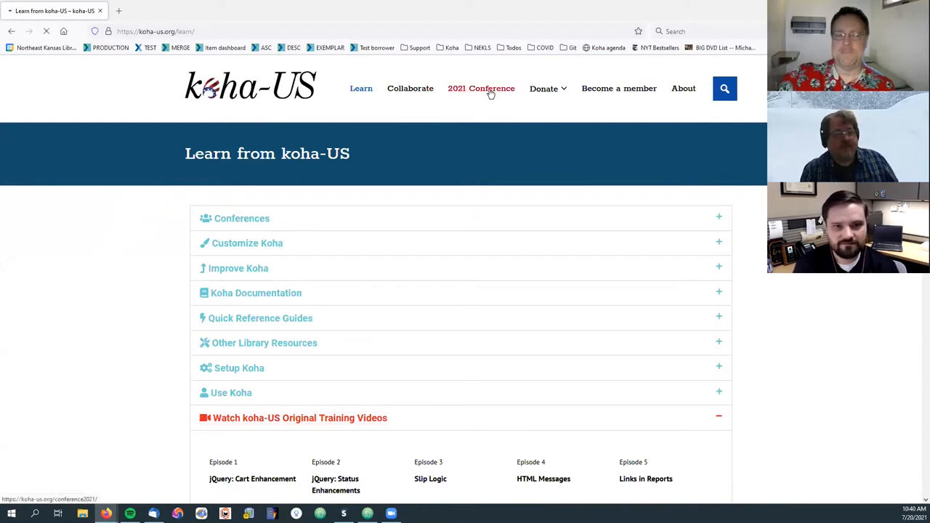
pyautogui.click(481, 88)
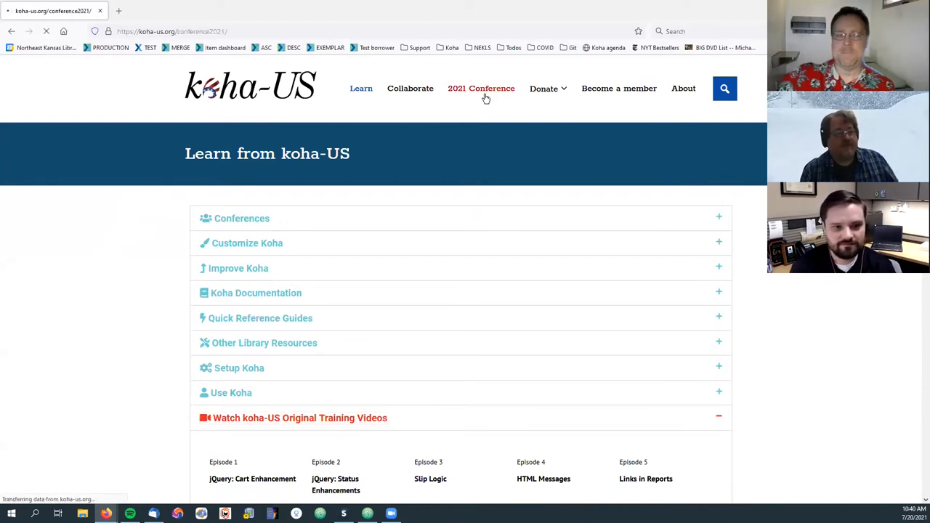
pyautogui.click(481, 88)
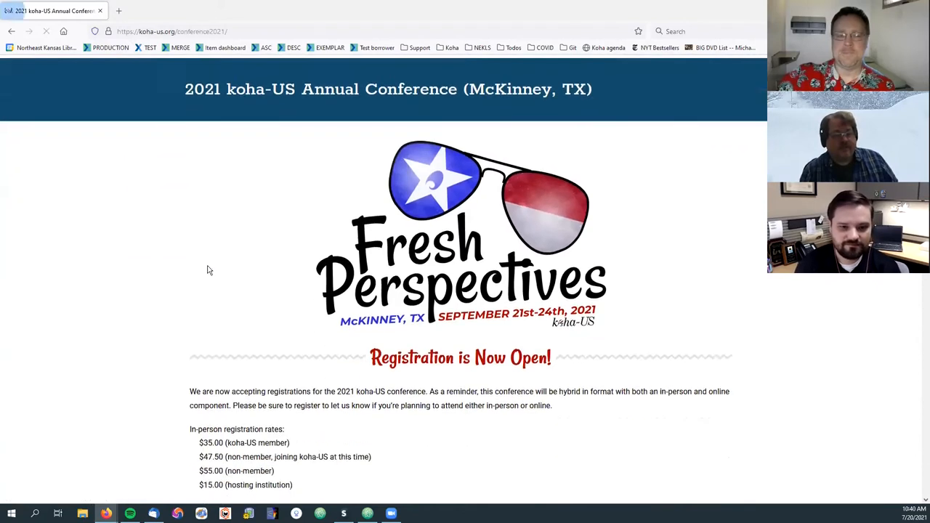
pyautogui.scroll(-3)
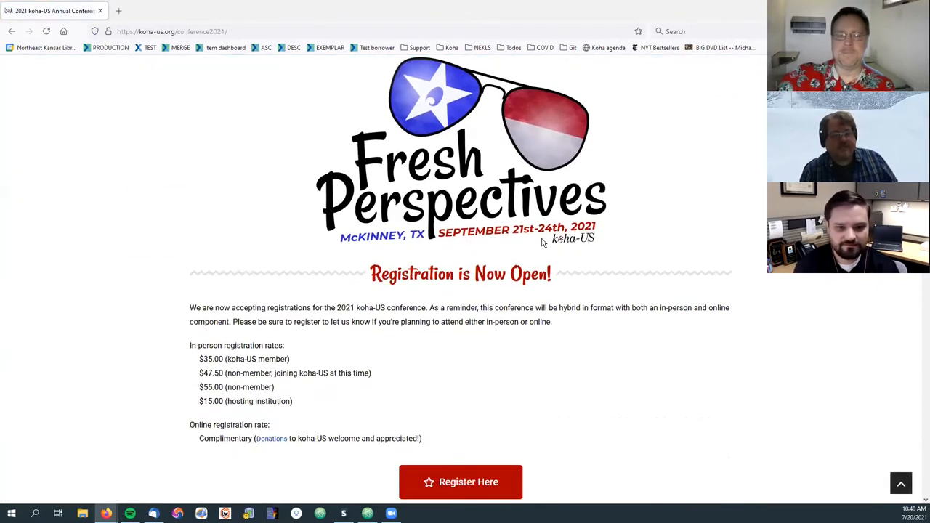
pyautogui.scroll(-3)
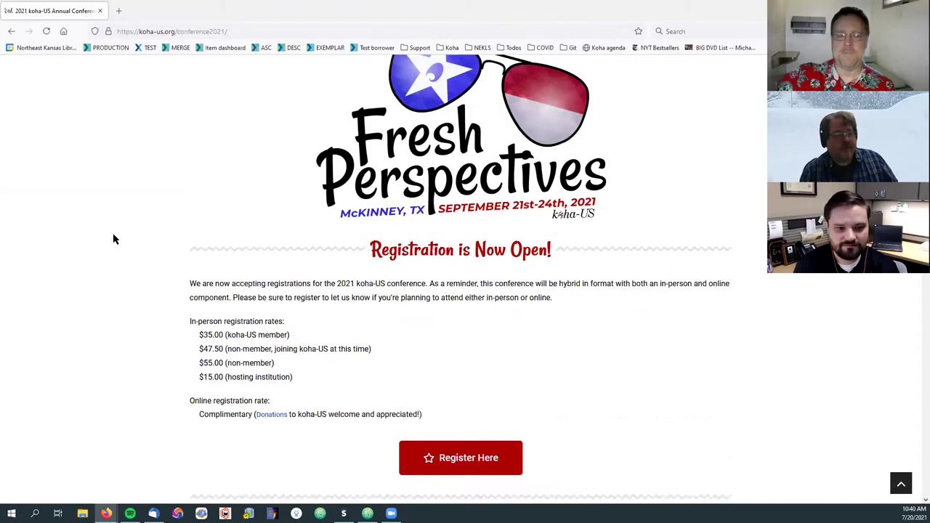
pyautogui.scroll(-3)
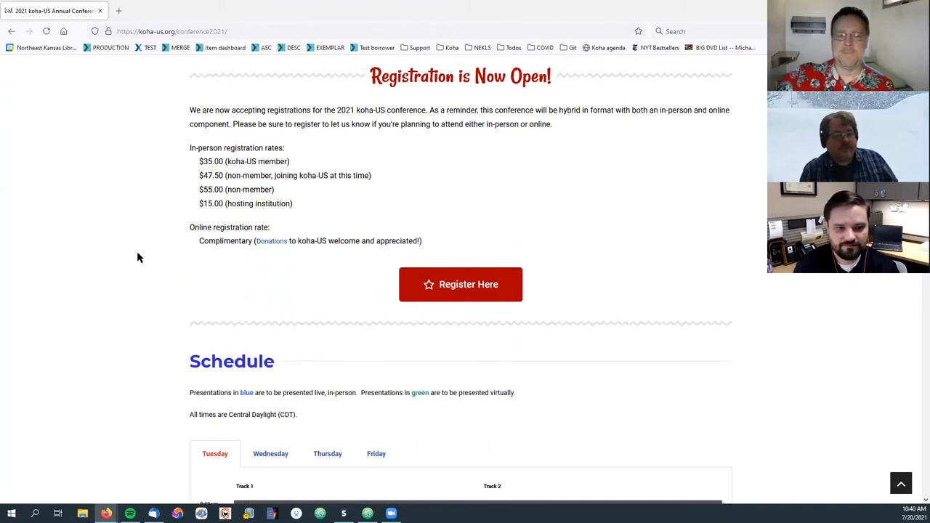
pyautogui.scroll(3)
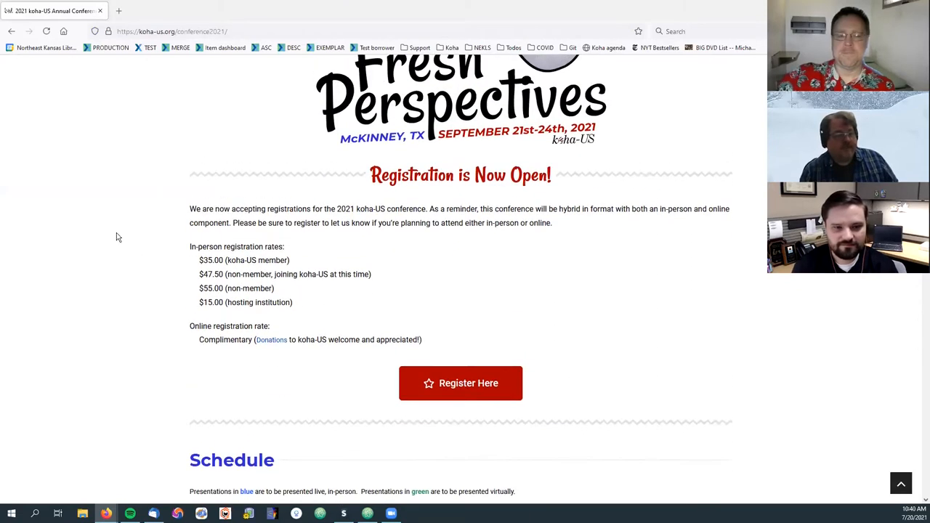
pyautogui.moveTo(236, 259)
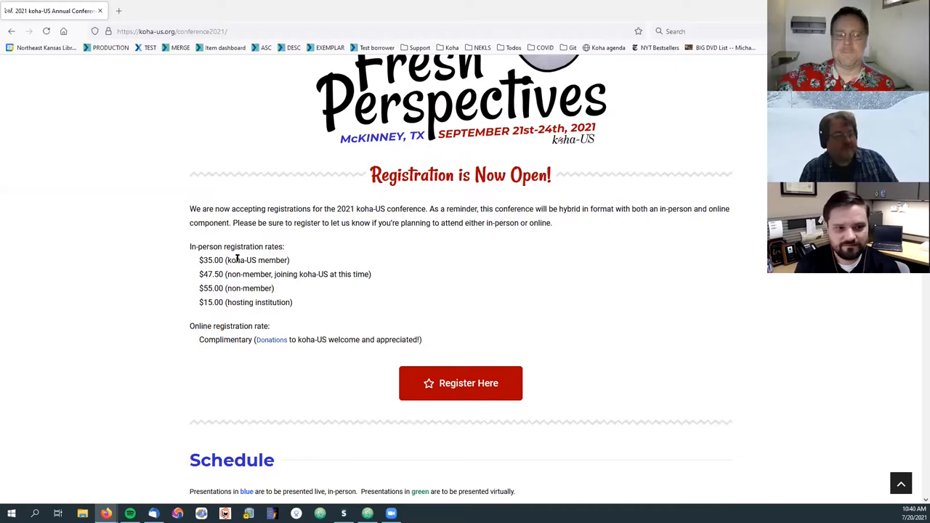
pyautogui.scroll(3)
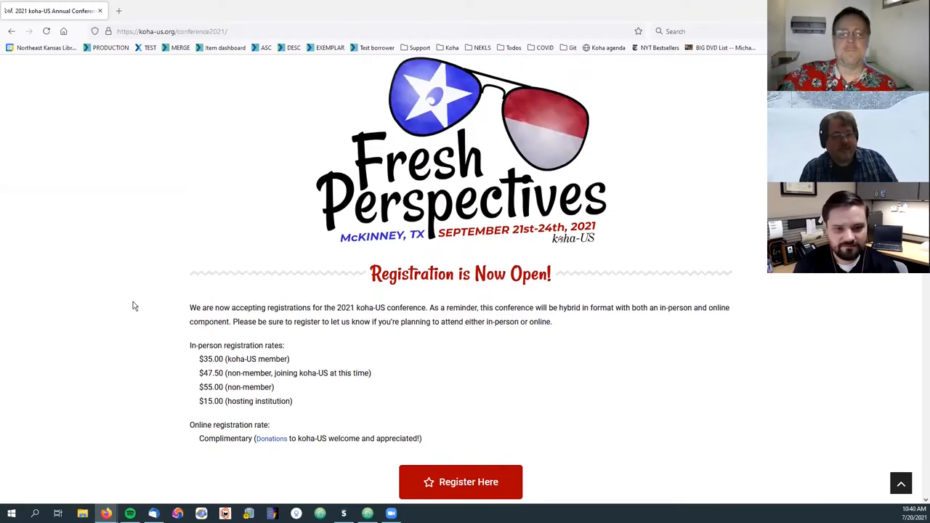
pyautogui.scroll(-3)
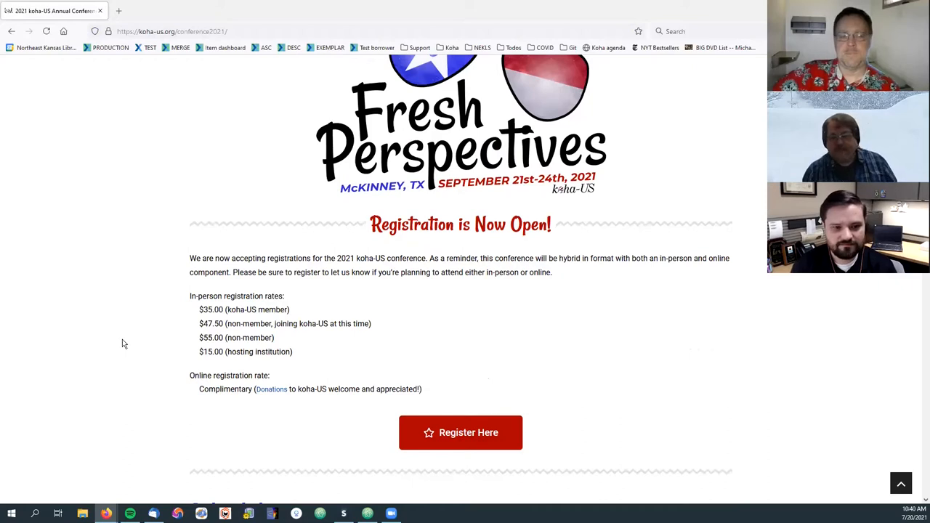
pyautogui.moveTo(81, 212)
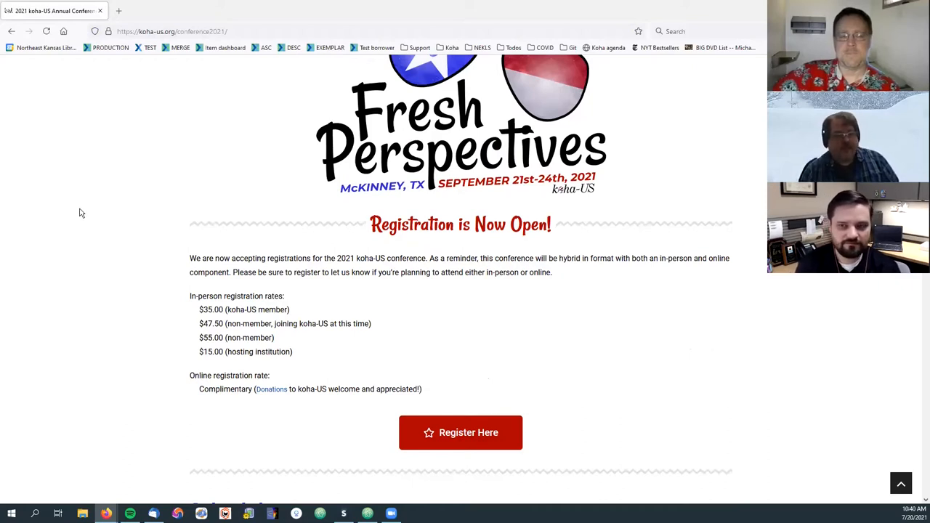
pyautogui.moveTo(70, 213)
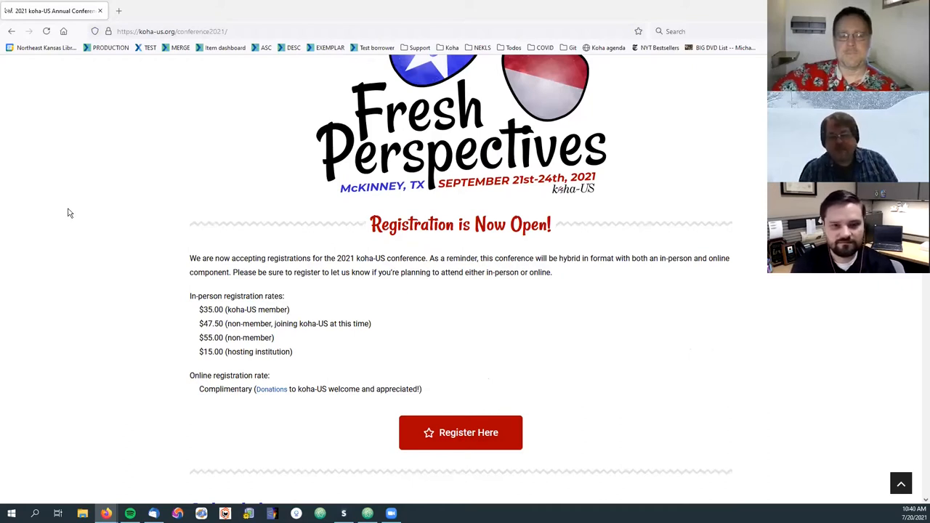
pyautogui.moveTo(177, 199)
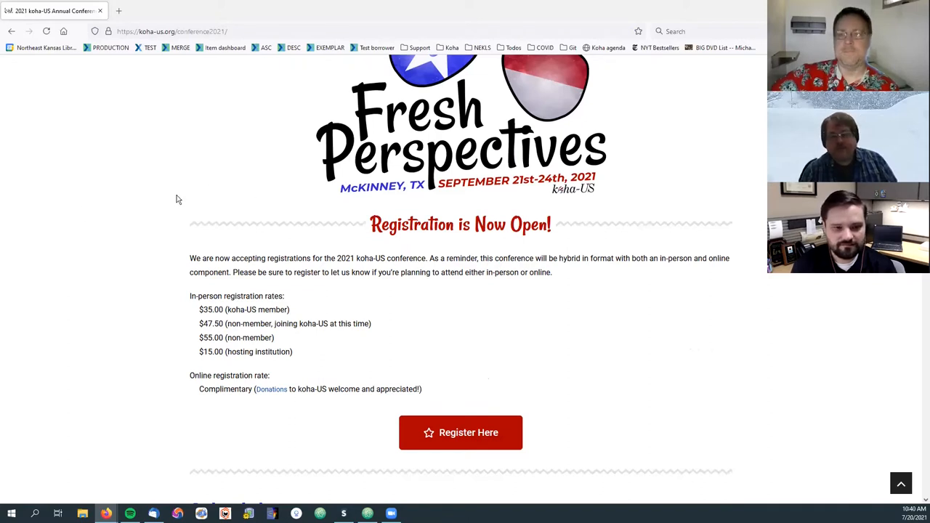
pyautogui.moveTo(359, 187)
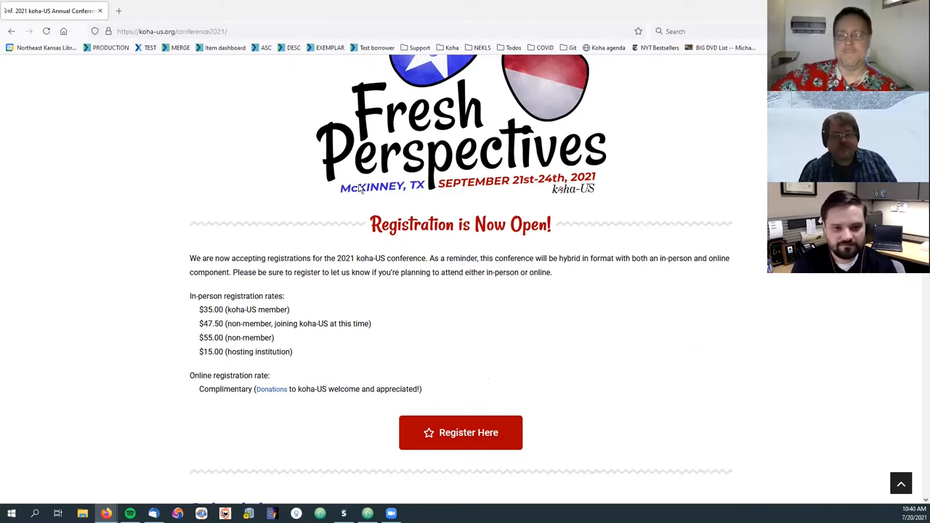
pyautogui.moveTo(690, 382)
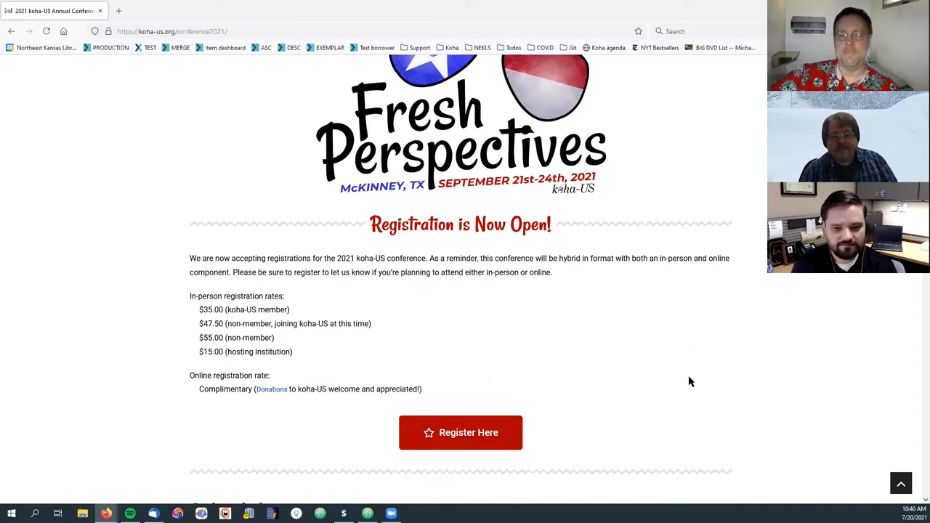
pyautogui.scroll(3)
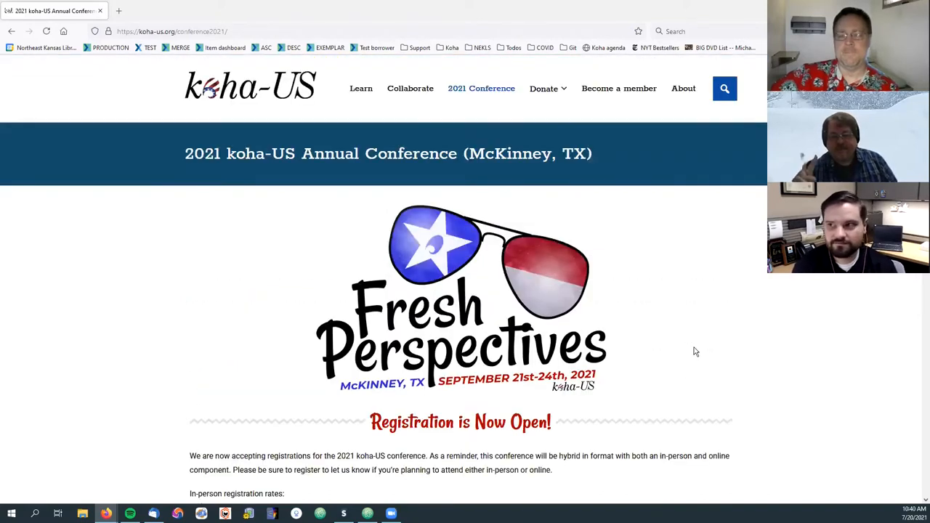
pyautogui.moveTo(734, 313)
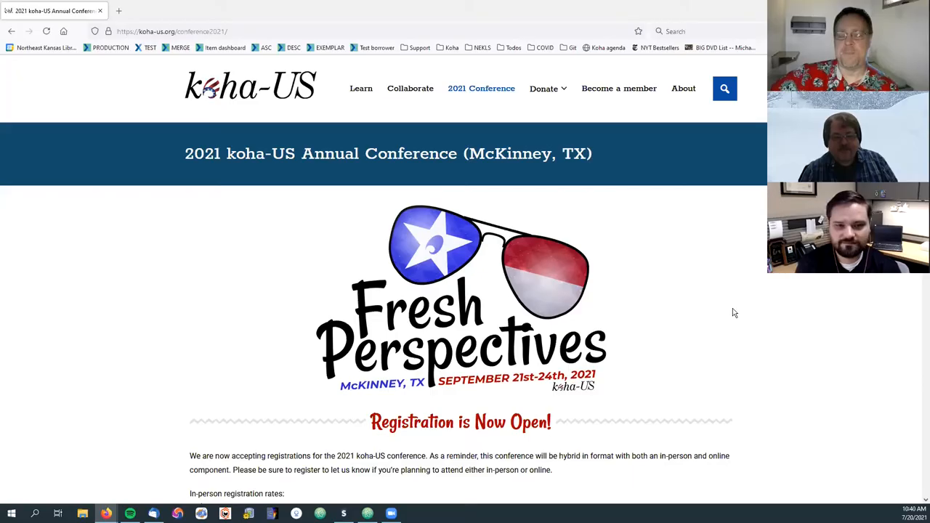
# - Switch to the browser window showing the Koha staff client
pyautogui.click(65, 8)
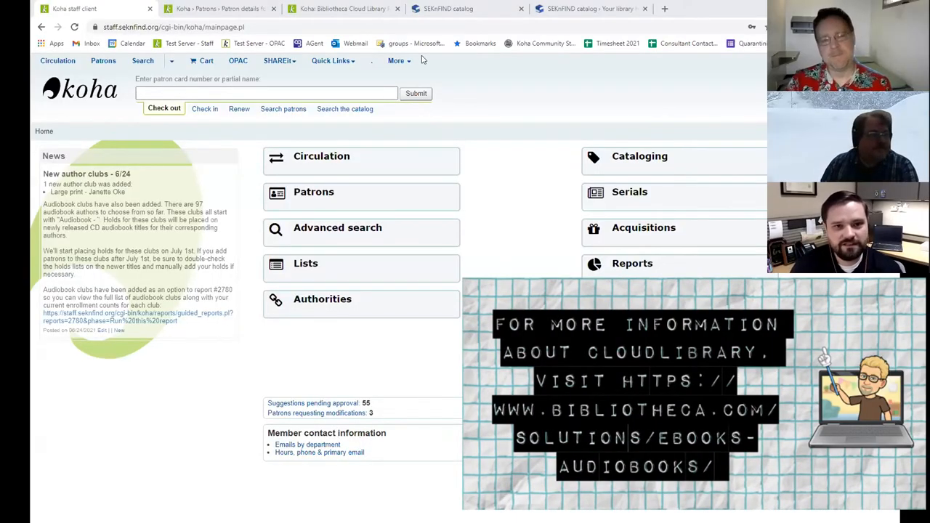
# - Go to the Tools module through the staff Quick Links menu to reach Plugins
pyautogui.click(396, 61)
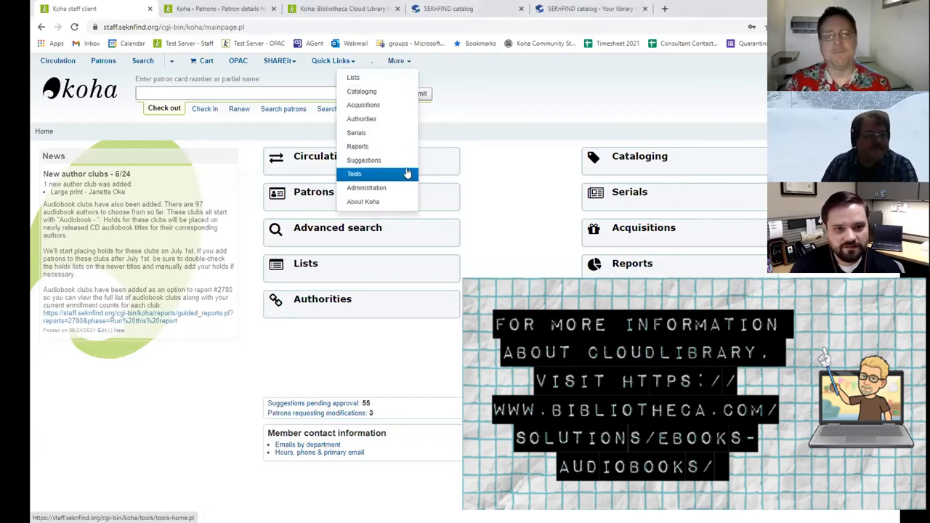
pyautogui.click(367, 188)
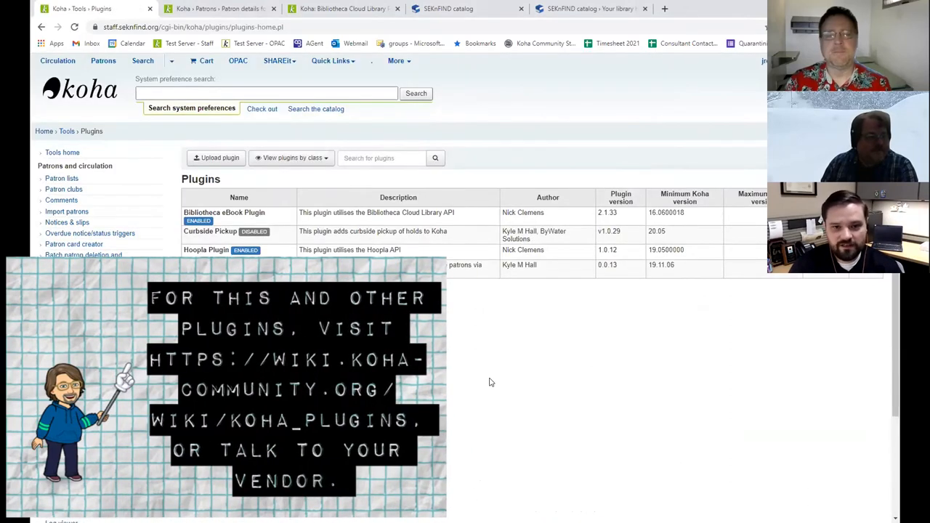
pyautogui.moveTo(457, 230)
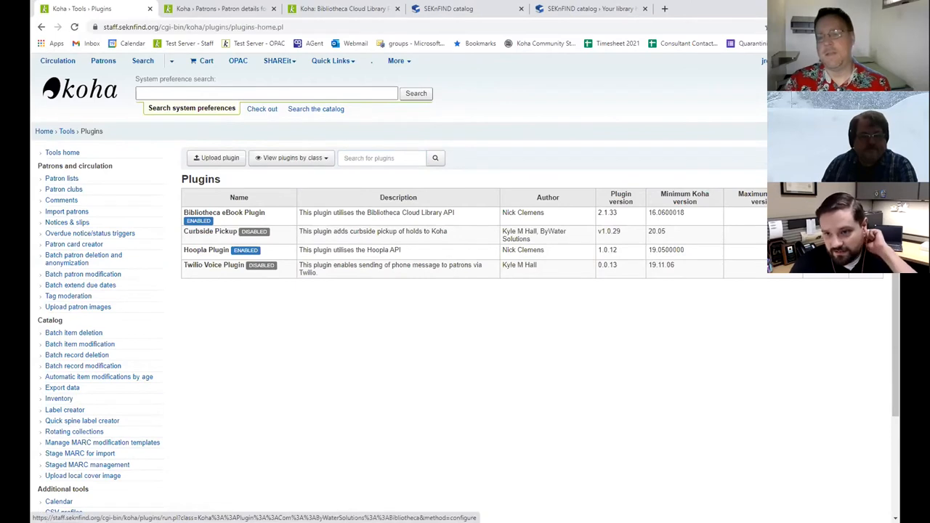
# - Choose Configure for the Bibliotheca eBook plugin from the Plugins table
pyautogui.click(224, 212)
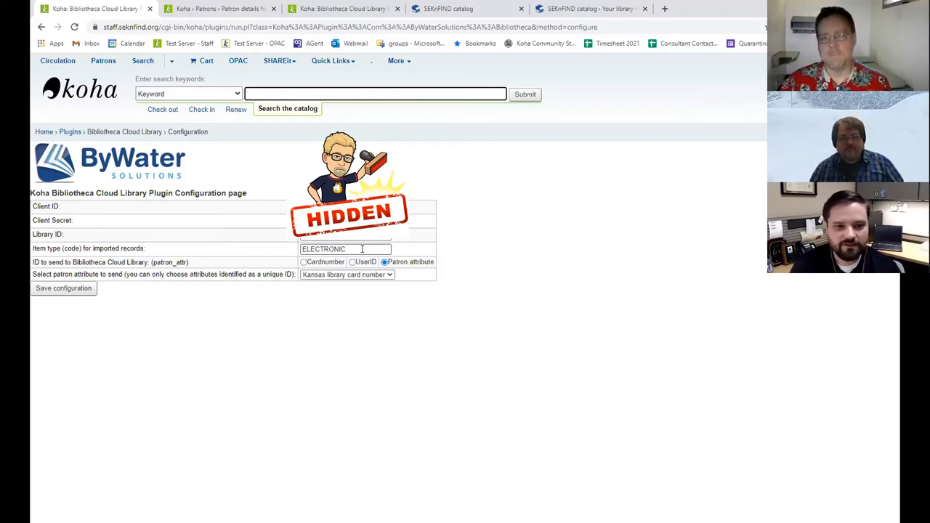
pyautogui.moveTo(307, 243)
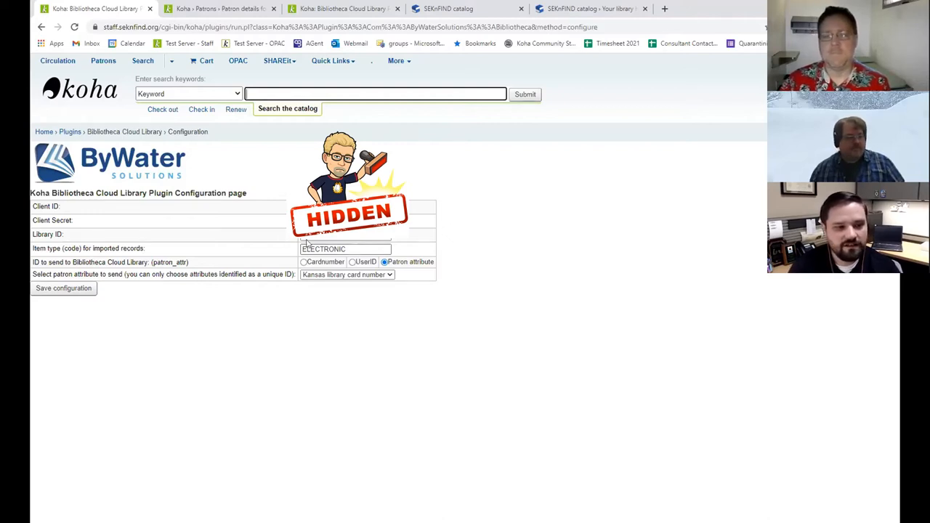
pyautogui.moveTo(128, 268)
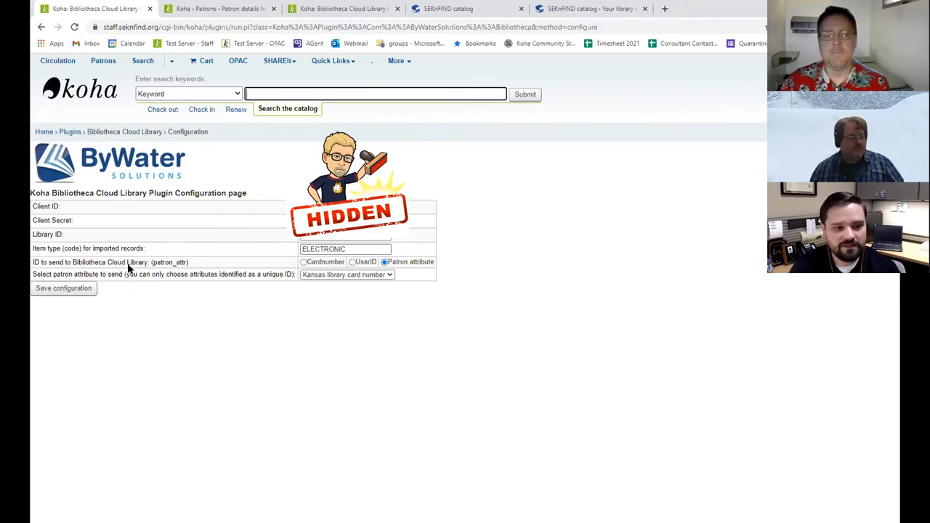
pyautogui.moveTo(164, 266)
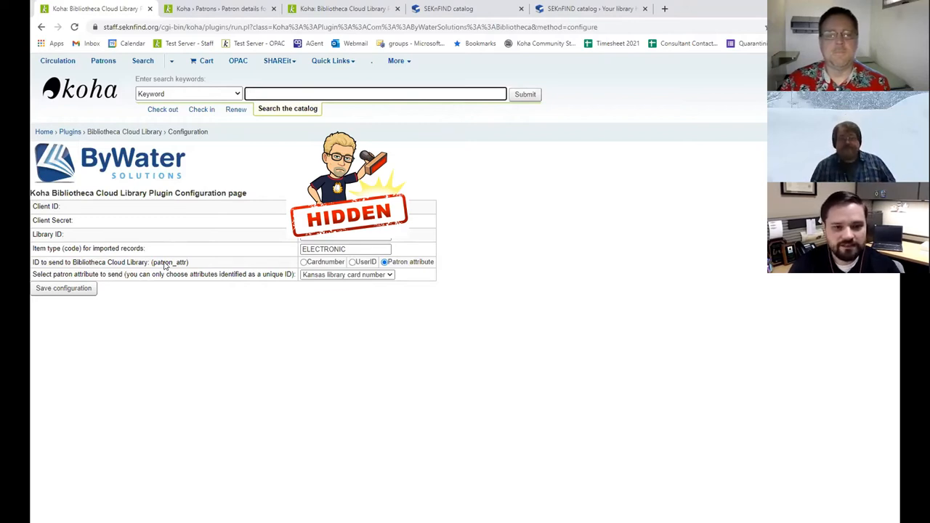
pyautogui.moveTo(240, 264)
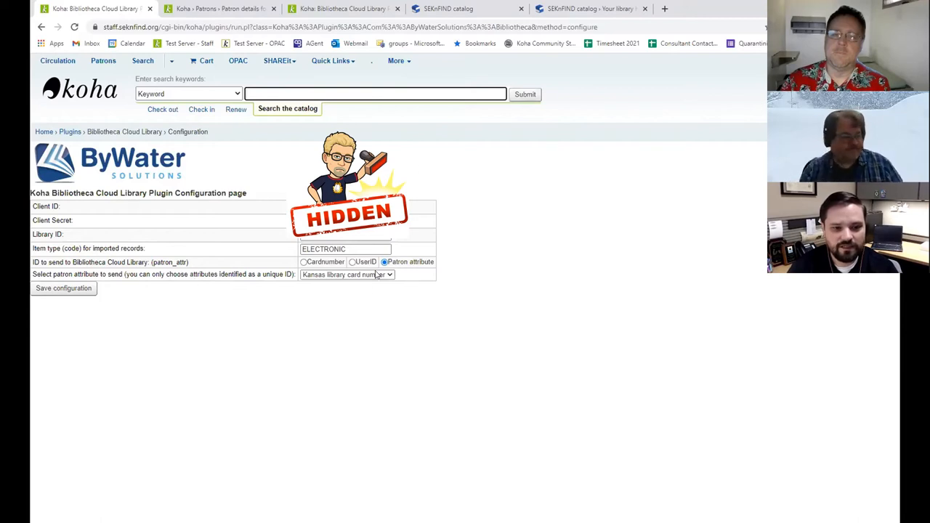
# - Open Administration in a new tab and go to Patron attribute types
pyautogui.click(397, 61)
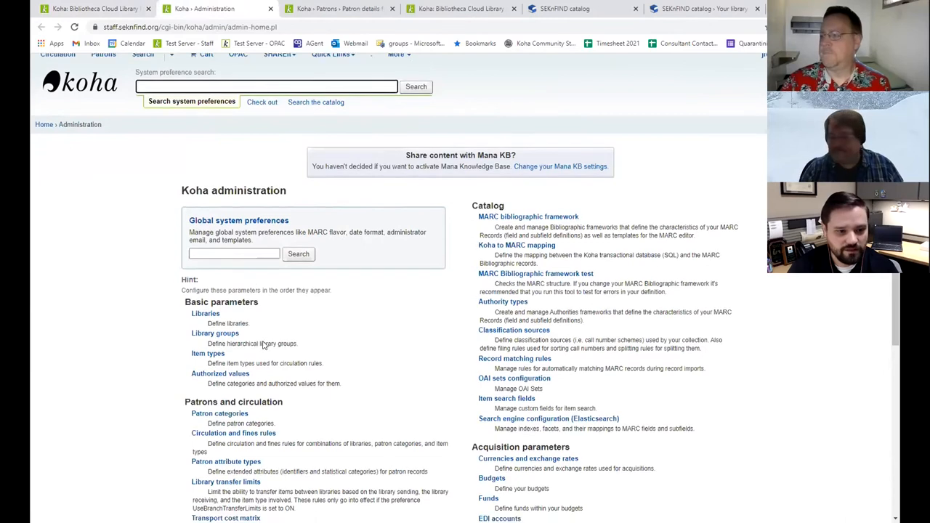
pyautogui.scroll(-3)
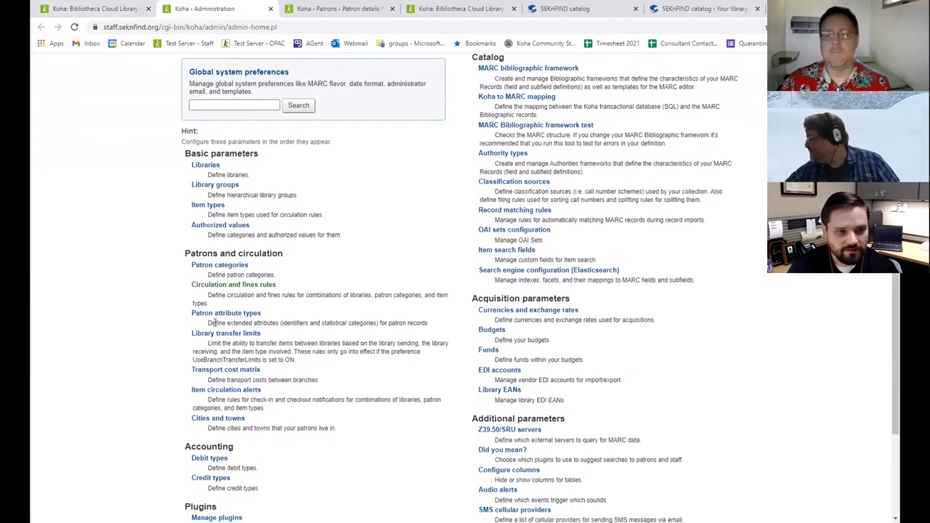
pyautogui.click(226, 312)
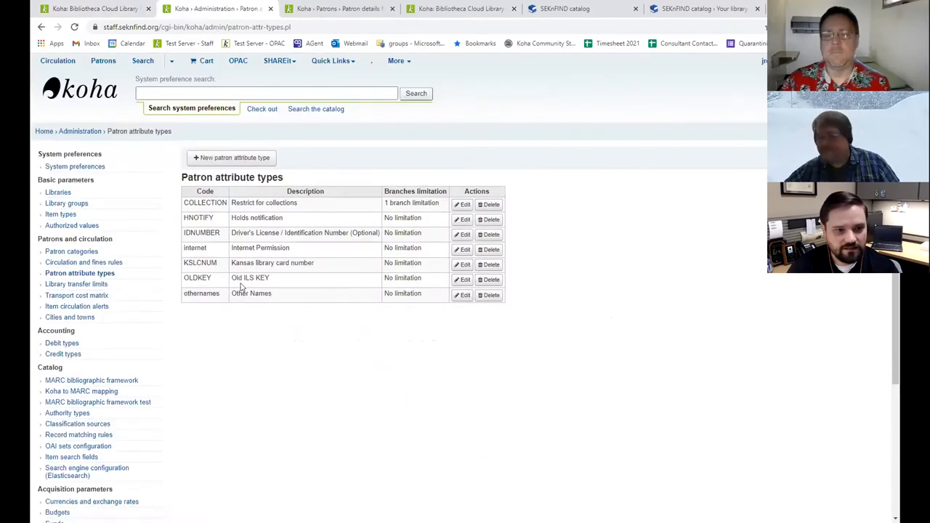
# - View the KSLCNUM Kansas library card number attribute, then return to the list
pyautogui.click(461, 264)
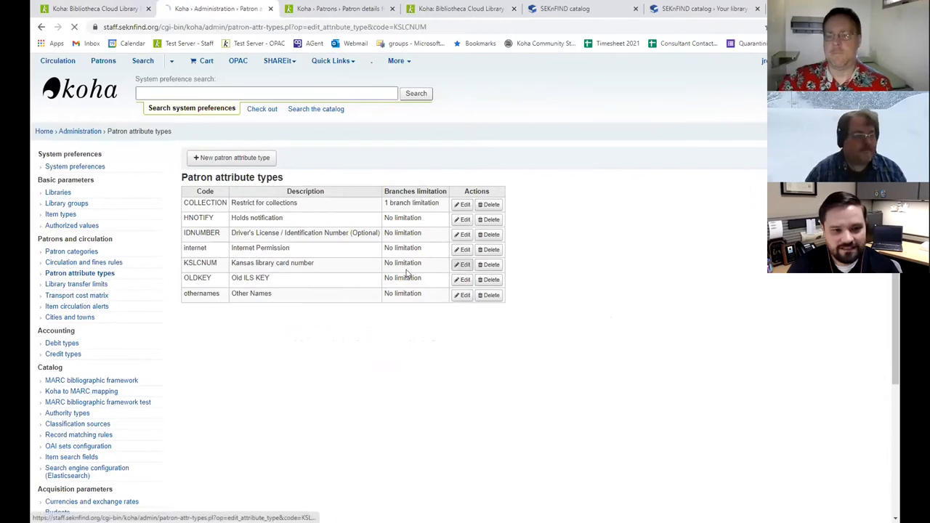
pyautogui.click(462, 265)
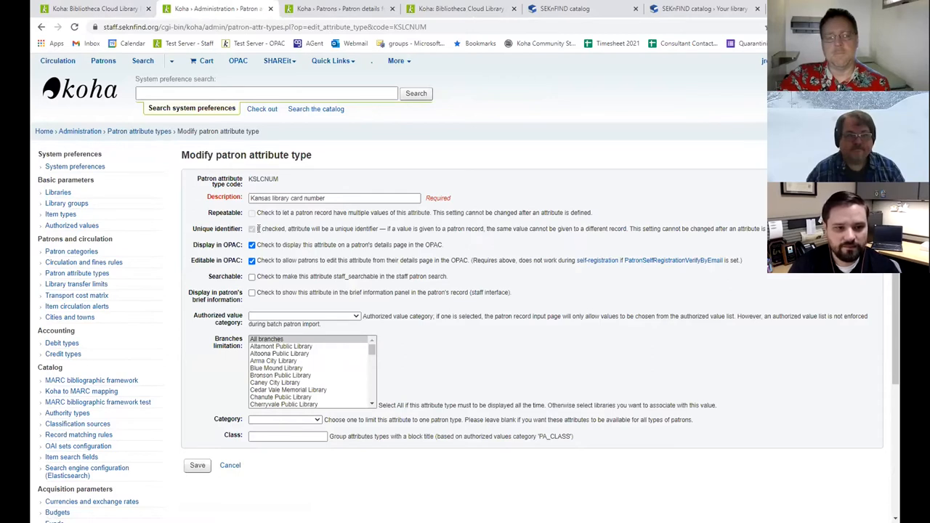
pyautogui.click(95, 8)
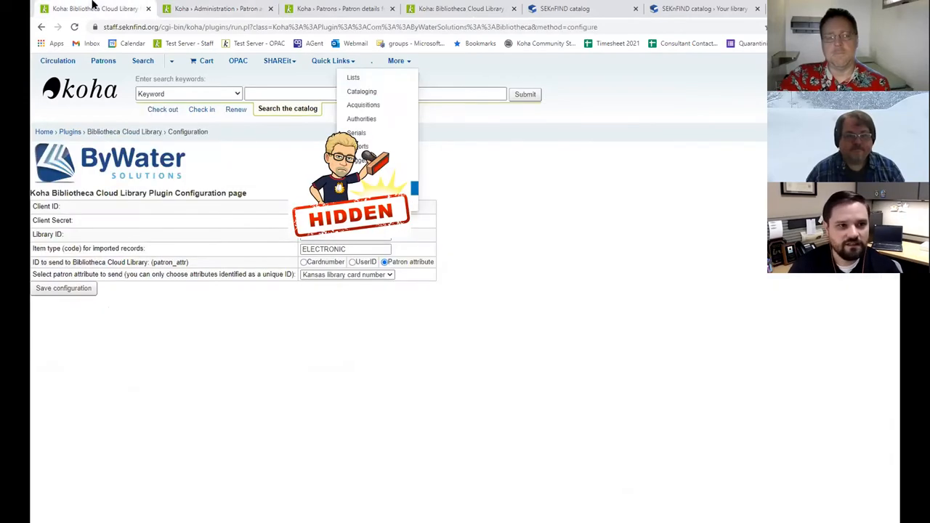
pyautogui.click(347, 274)
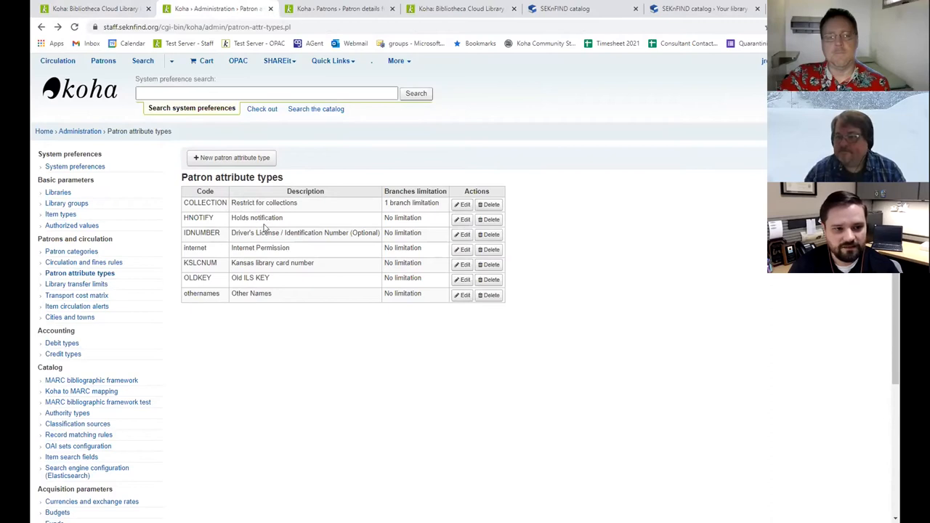
pyautogui.moveTo(259, 273)
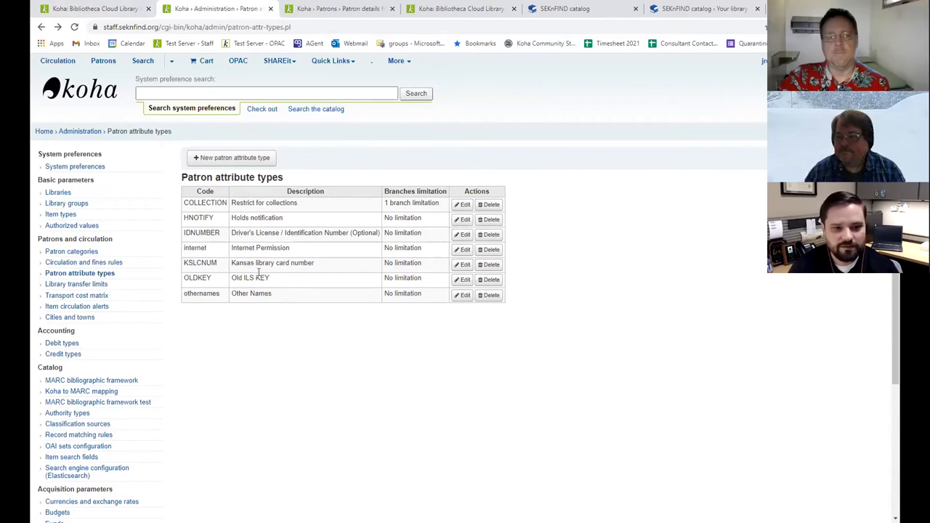
pyautogui.moveTo(302, 305)
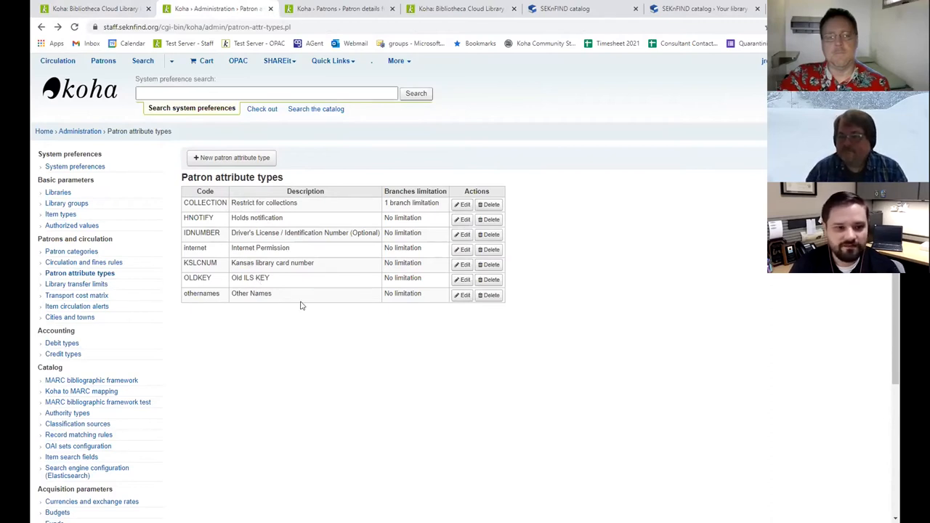
pyautogui.moveTo(102, 76)
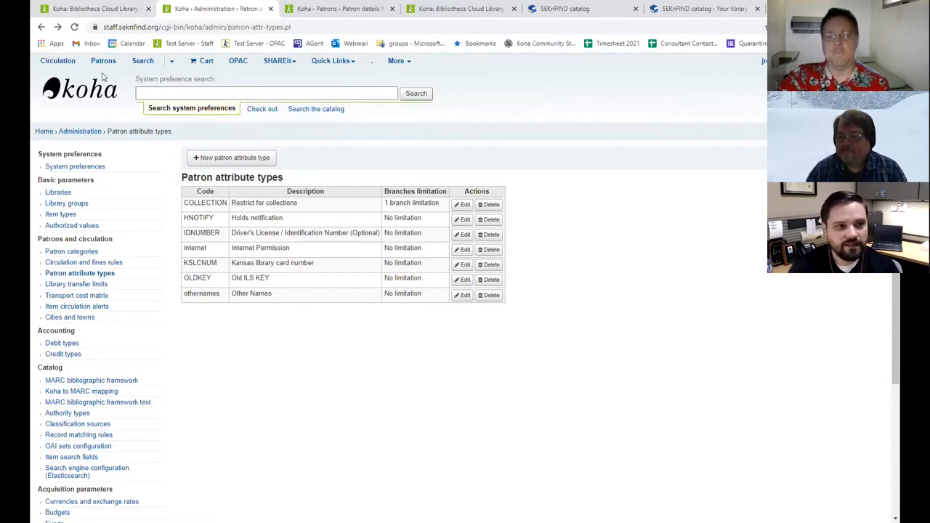
# - Search patrons for 'bonnie' and edit Bonnie DaDog's additional attributes and identifiers
pyautogui.click(257, 108)
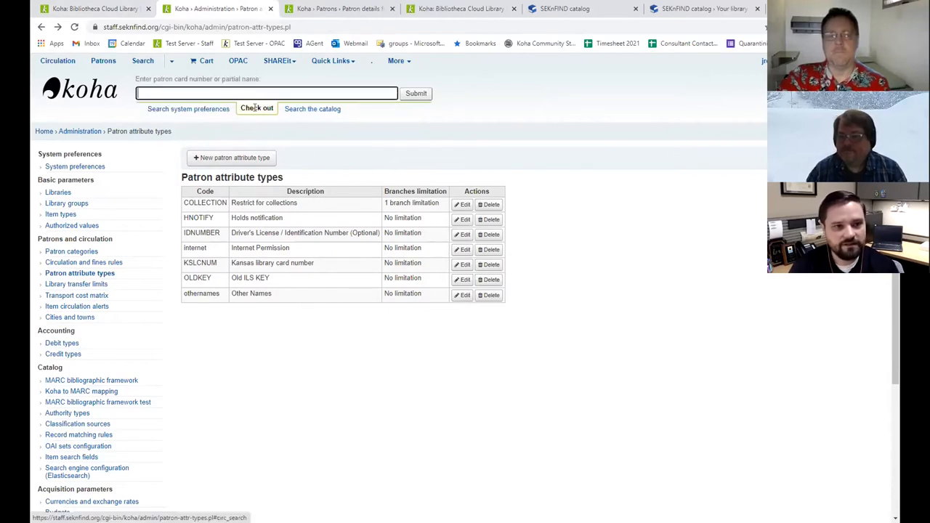
pyautogui.write('bonnie')
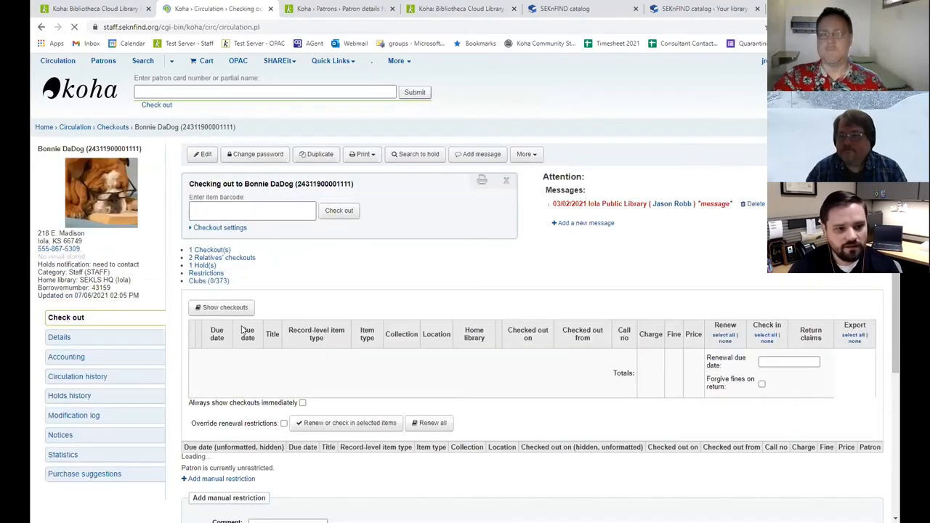
pyautogui.click(59, 341)
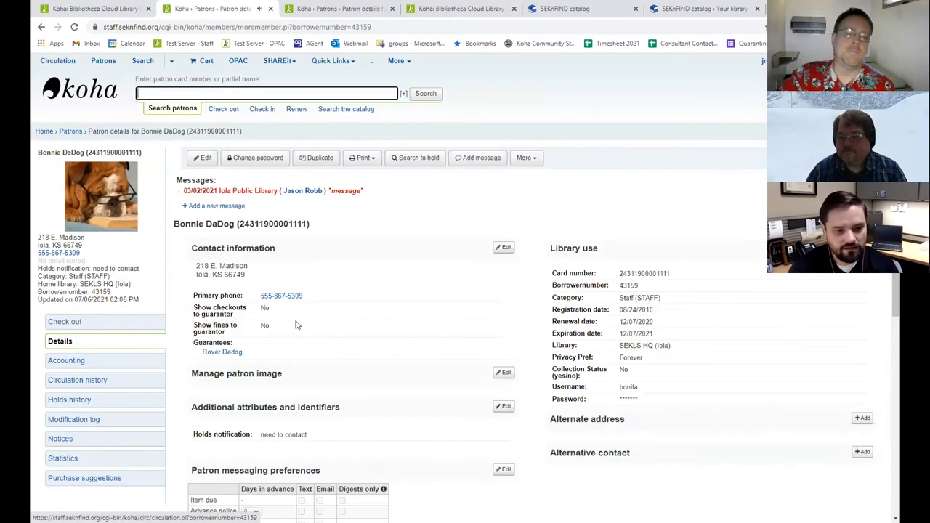
pyautogui.scroll(-3)
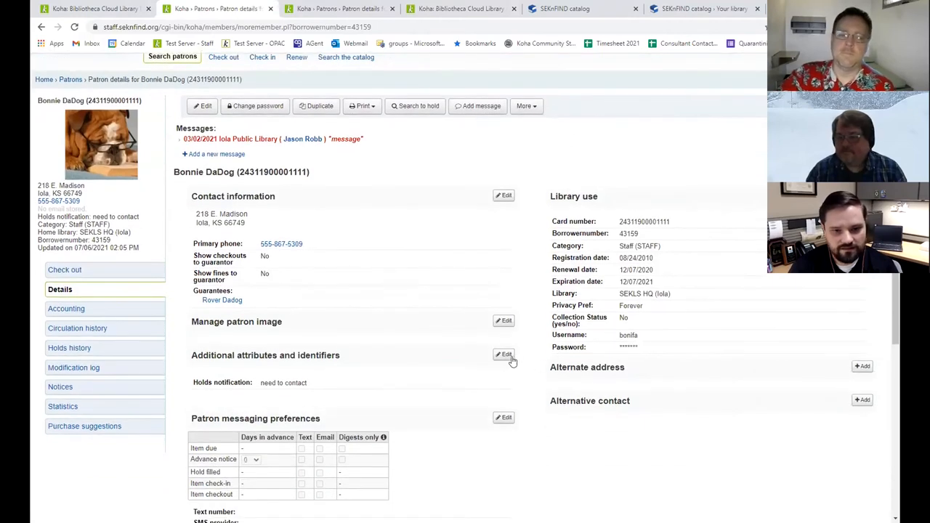
pyautogui.click(503, 355)
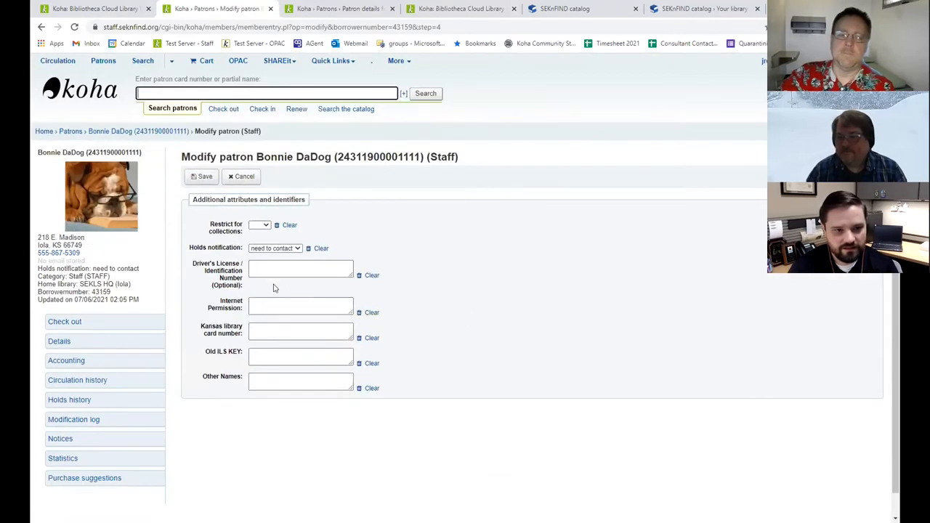
pyautogui.click(300, 332)
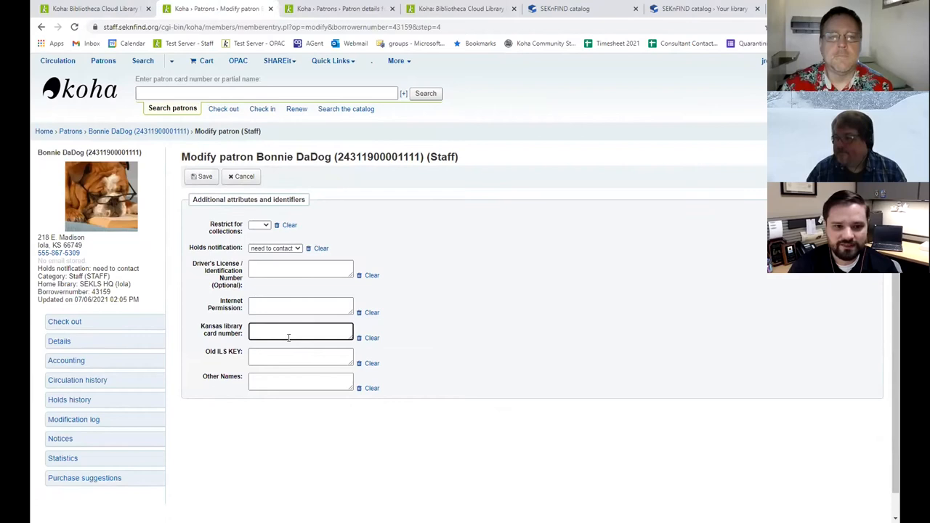
pyautogui.moveTo(533, 266)
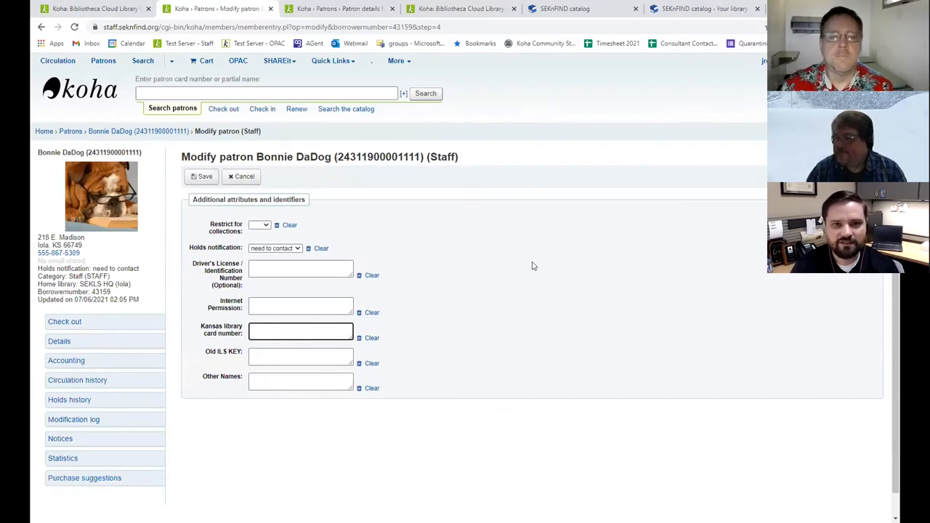
pyautogui.moveTo(596, 40)
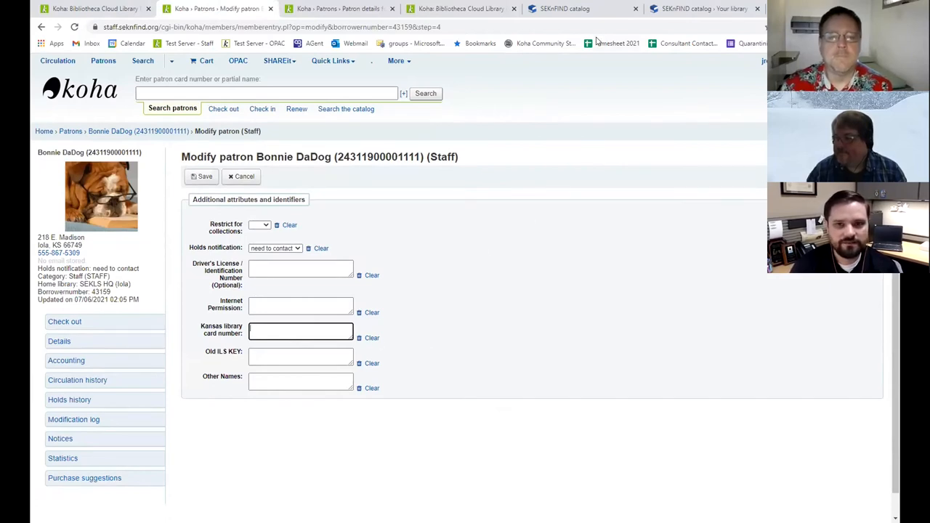
pyautogui.moveTo(552, 246)
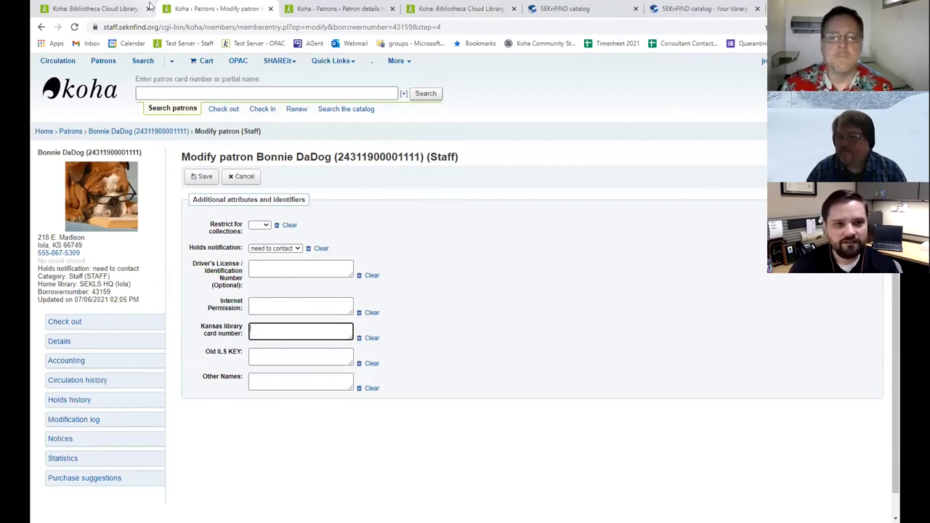
# - From the plugin configuration tab, open the Get Records Tool showing last harvest 2021-07-18
pyautogui.click(94, 8)
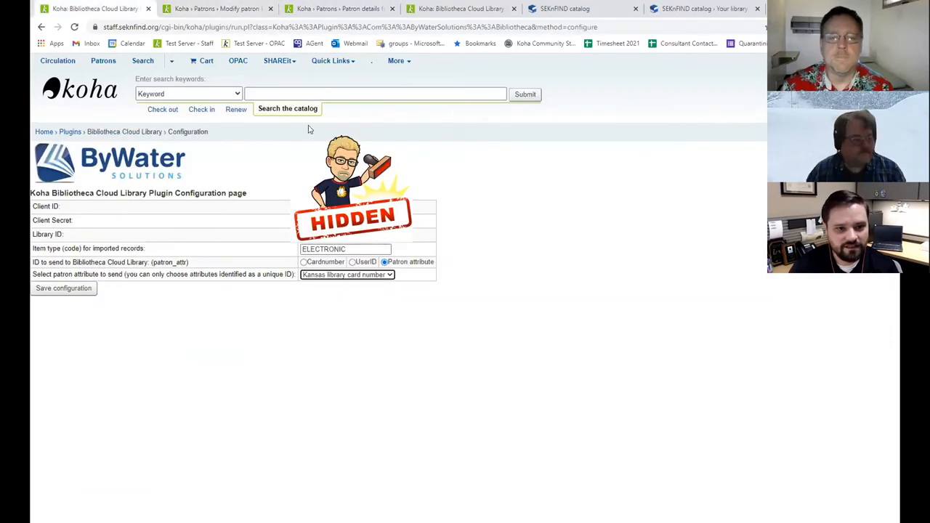
pyautogui.click(70, 131)
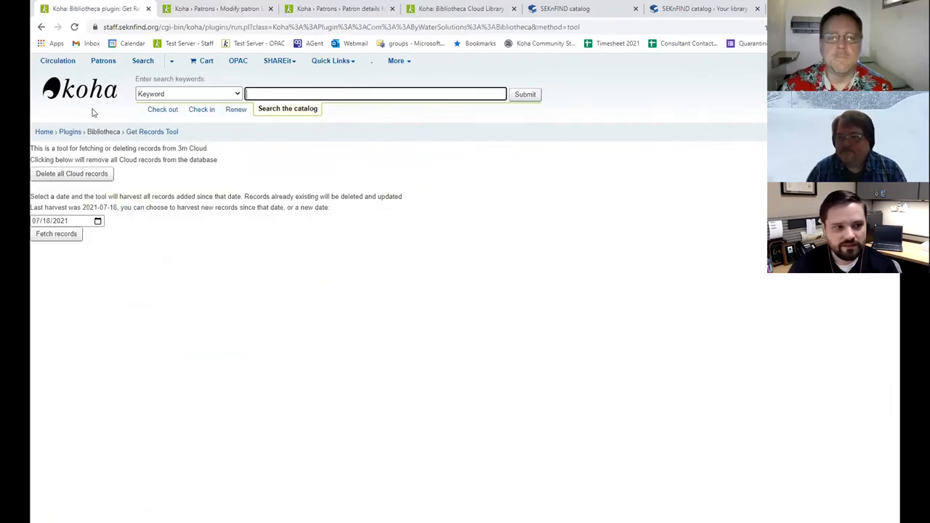
pyautogui.moveTo(87, 216)
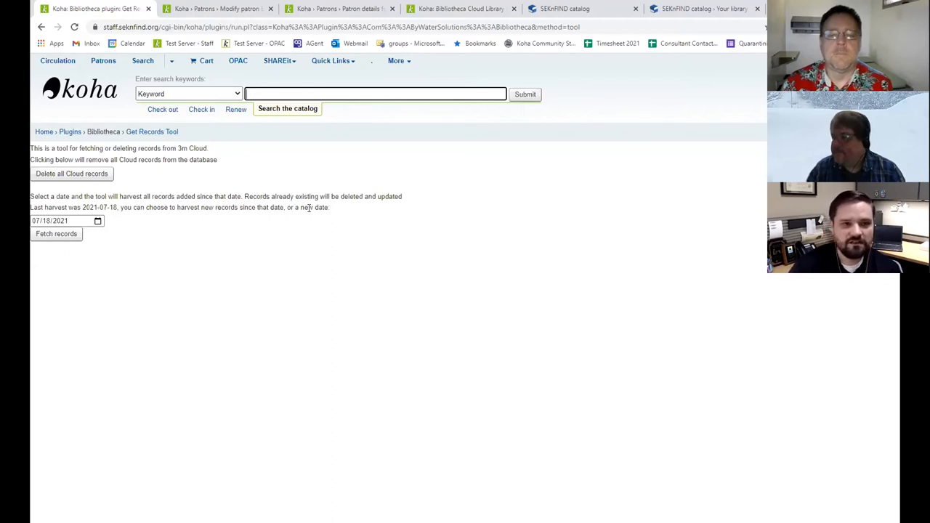
pyautogui.moveTo(489, 254)
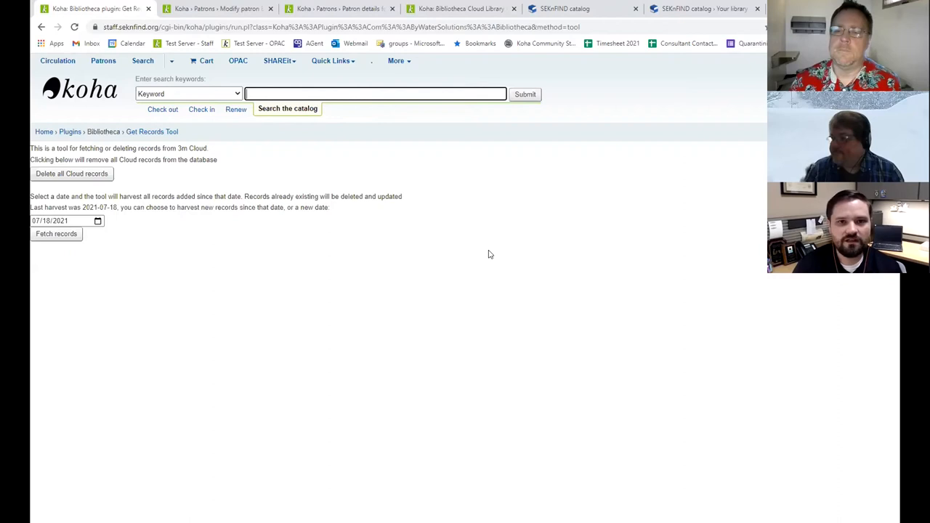
pyautogui.moveTo(490, 134)
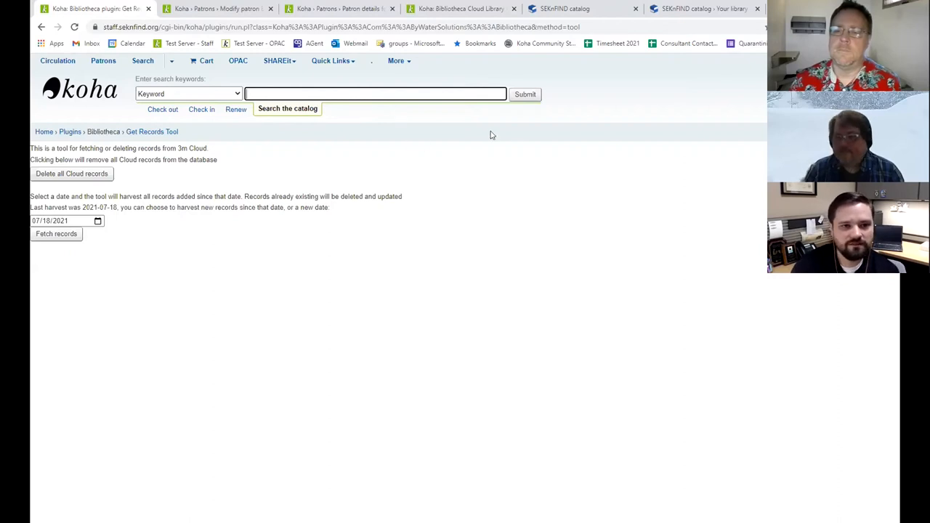
pyautogui.moveTo(357, 97)
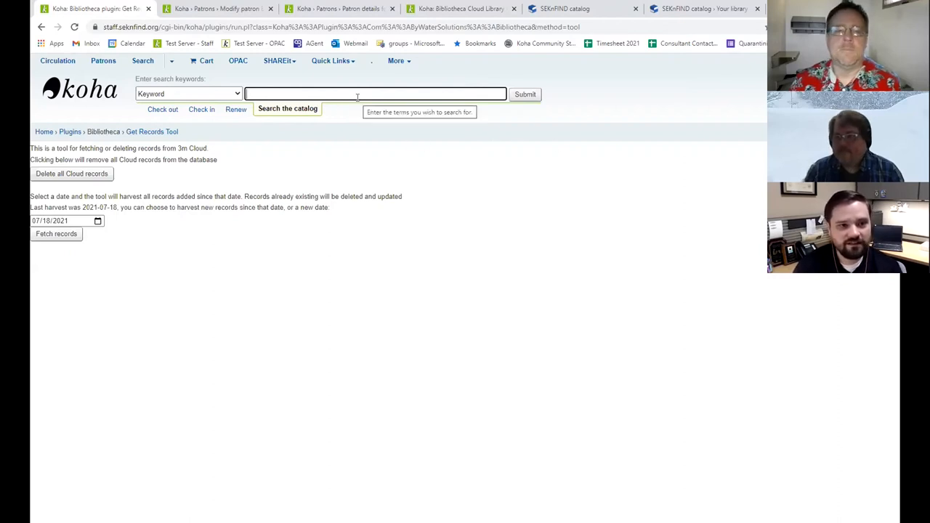
# - Search the staff catalog for 'chicken sisters' and open the electronic resource record
pyautogui.write('chicken')
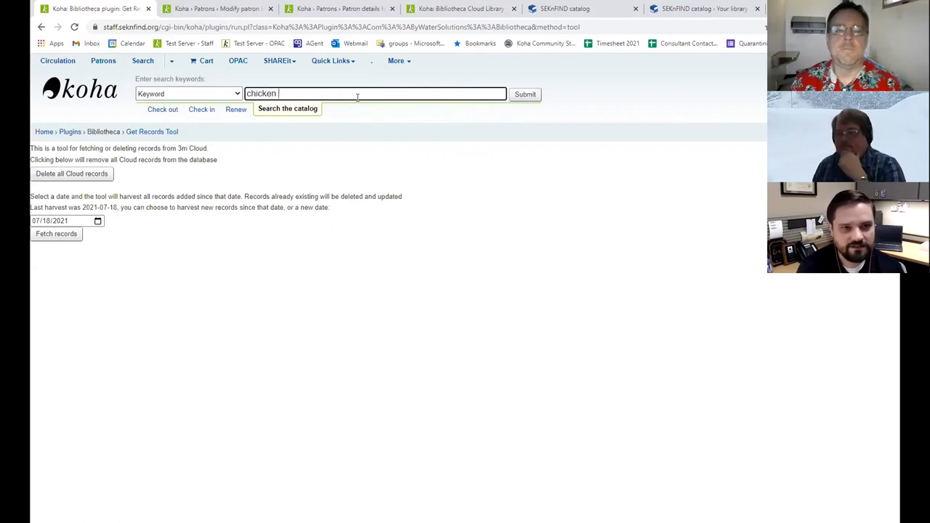
pyautogui.write('sisters')
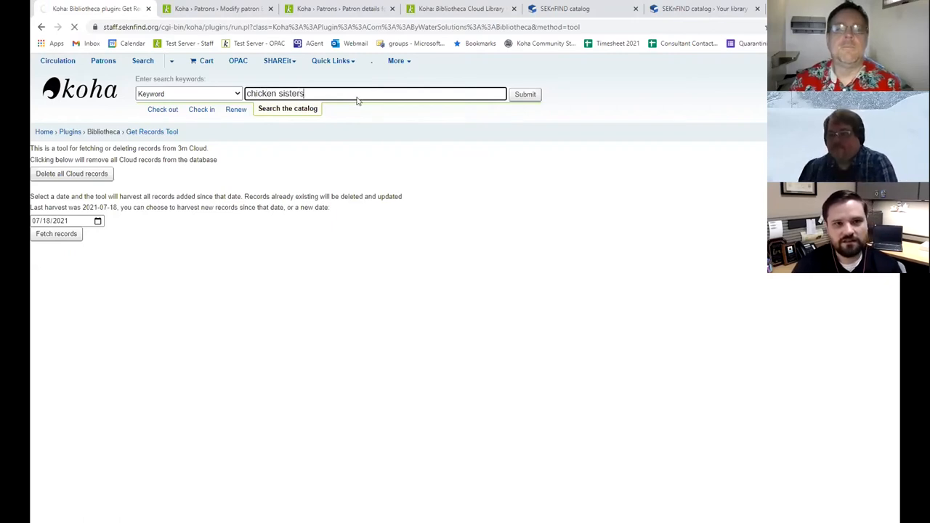
pyautogui.click(525, 94)
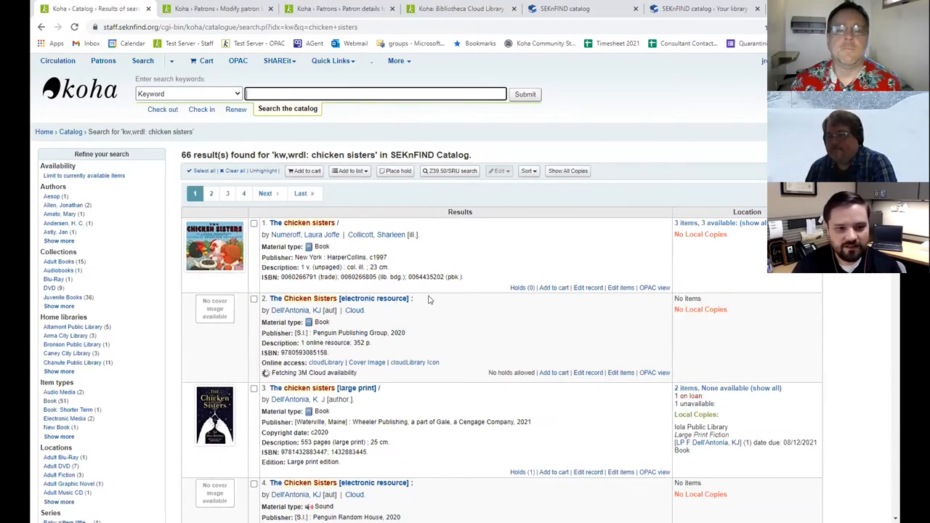
pyautogui.scroll(-3)
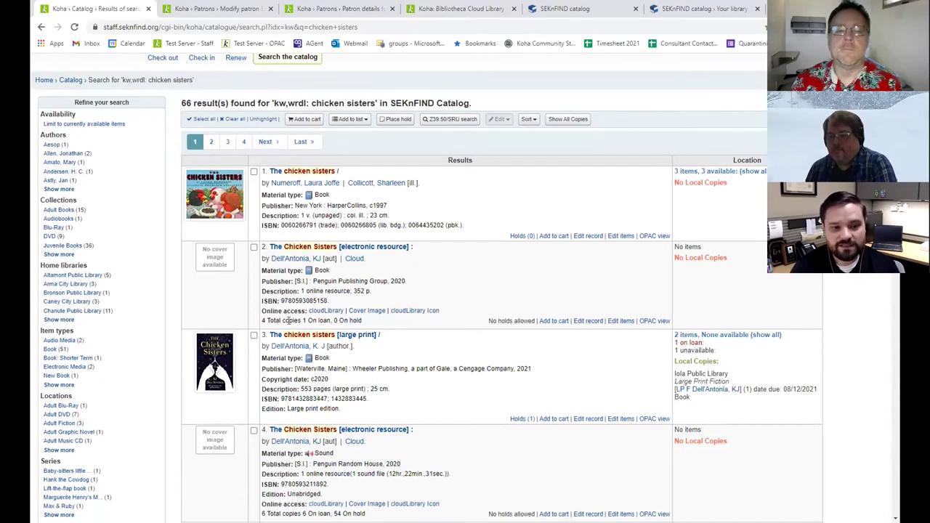
pyautogui.moveTo(432, 332)
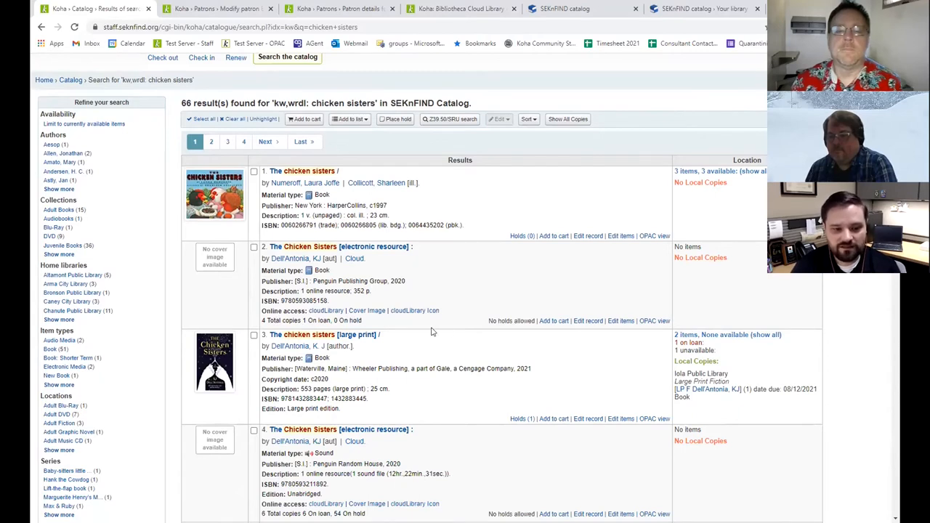
pyautogui.scroll(-3)
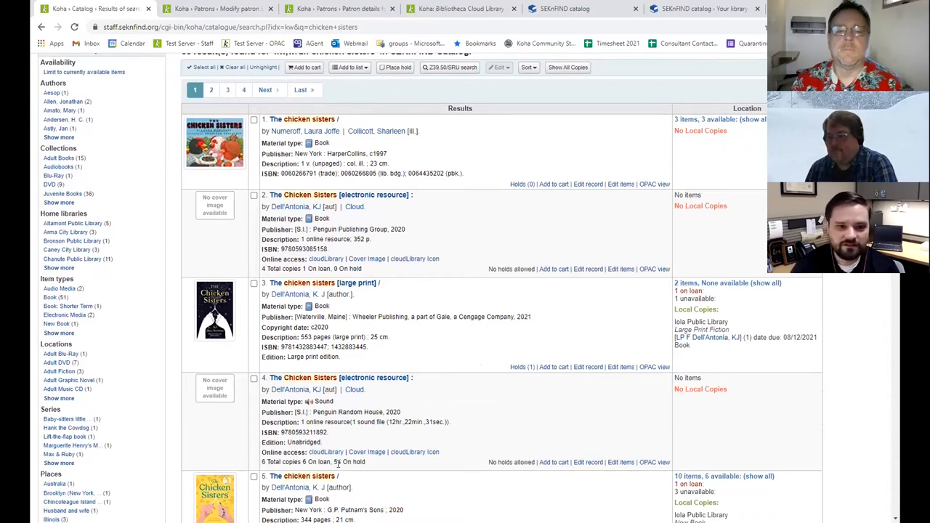
pyautogui.moveTo(508, 488)
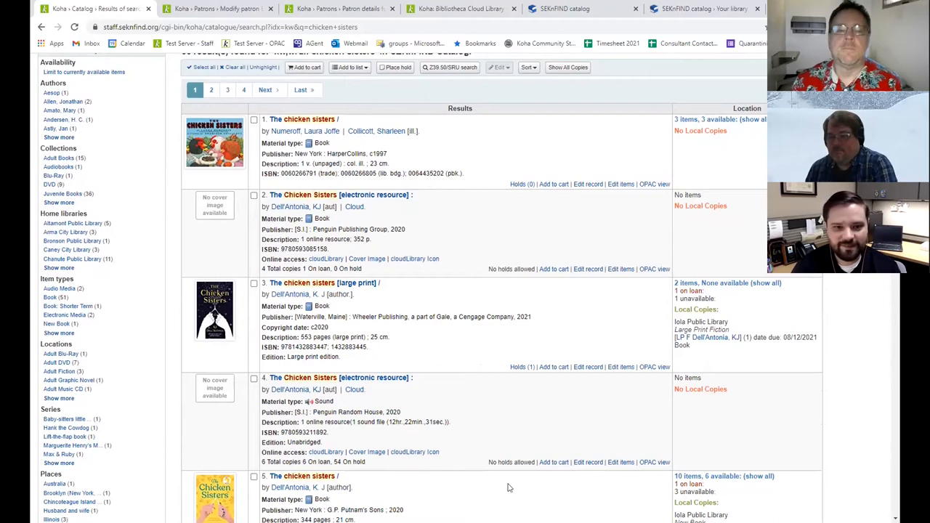
pyautogui.moveTo(484, 255)
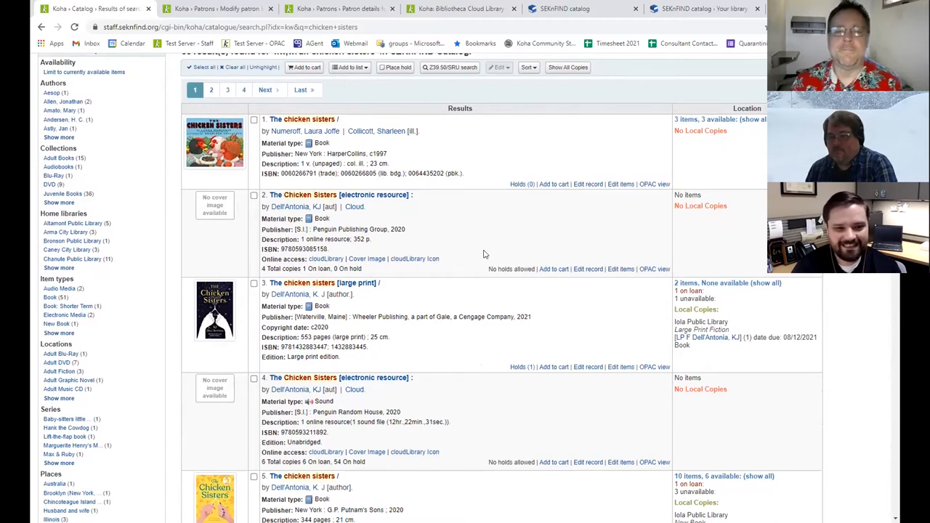
pyautogui.click(339, 194)
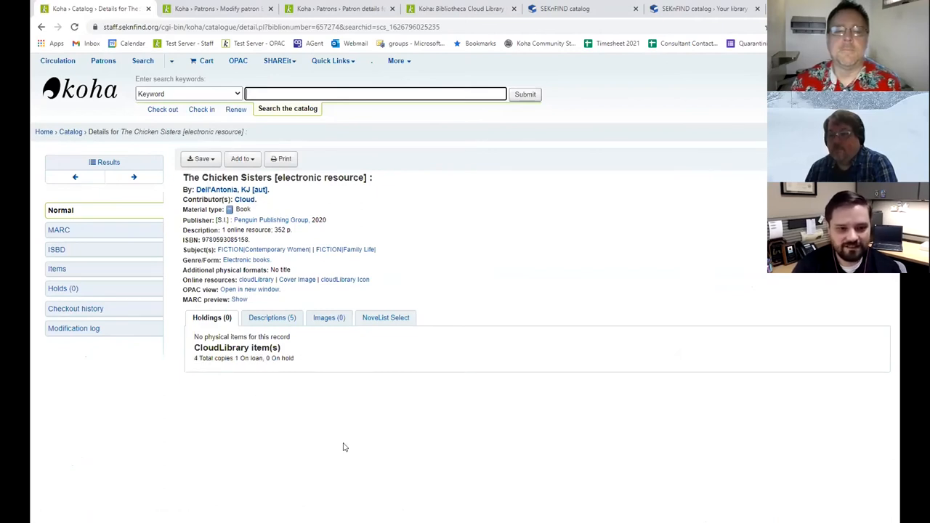
pyautogui.moveTo(436, 301)
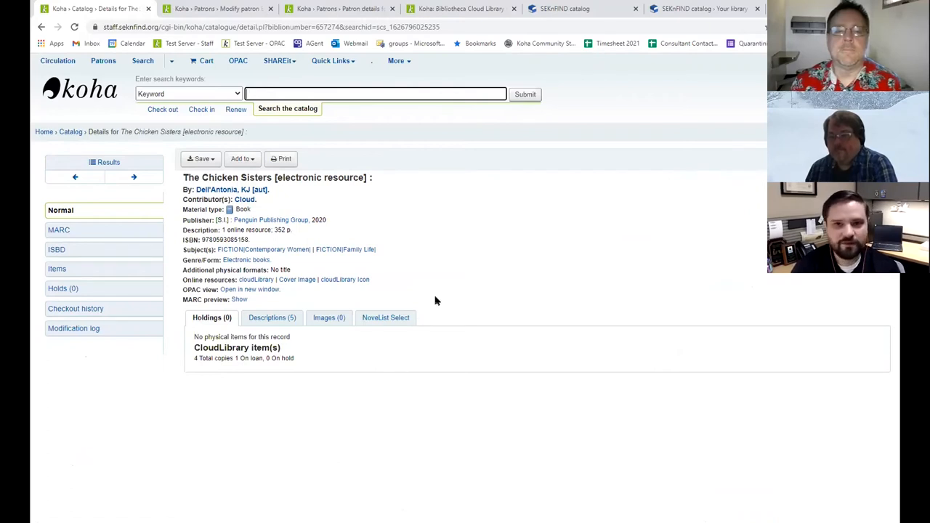
pyautogui.moveTo(328, 321)
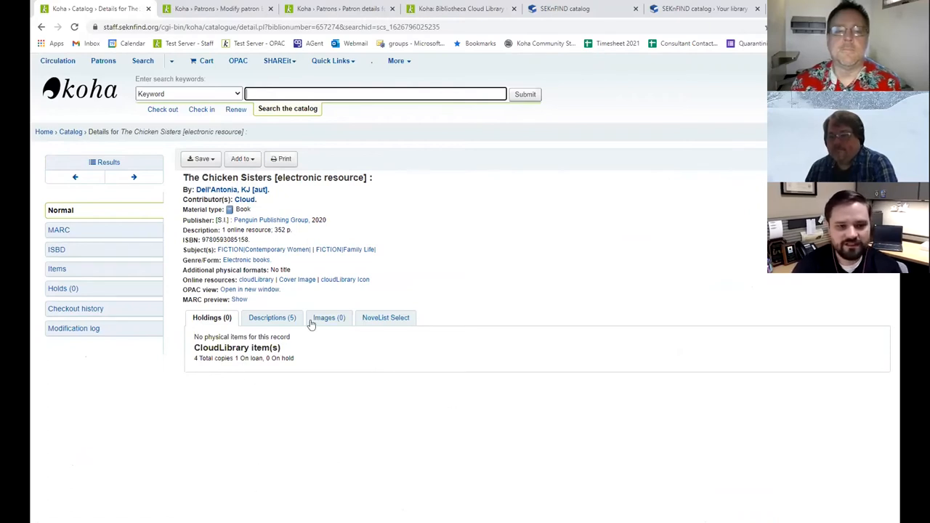
pyautogui.moveTo(622, 269)
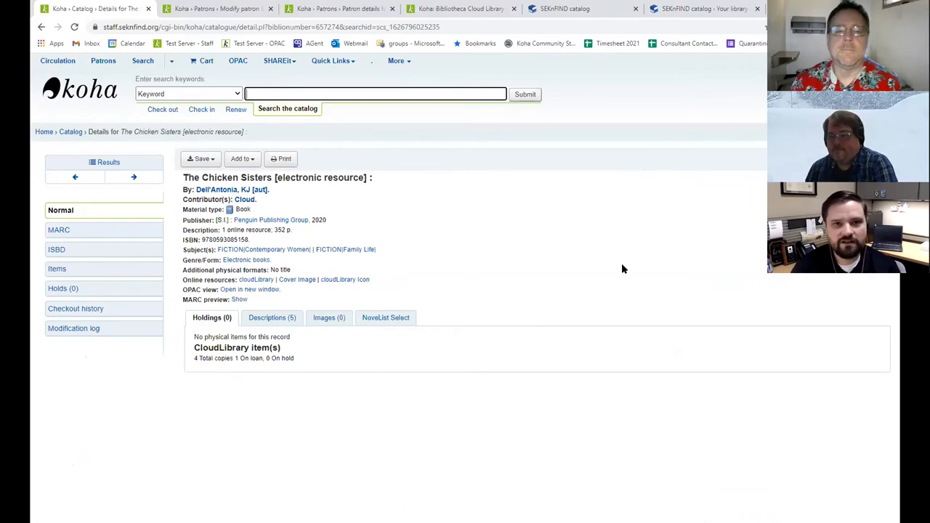
pyautogui.moveTo(574, 8)
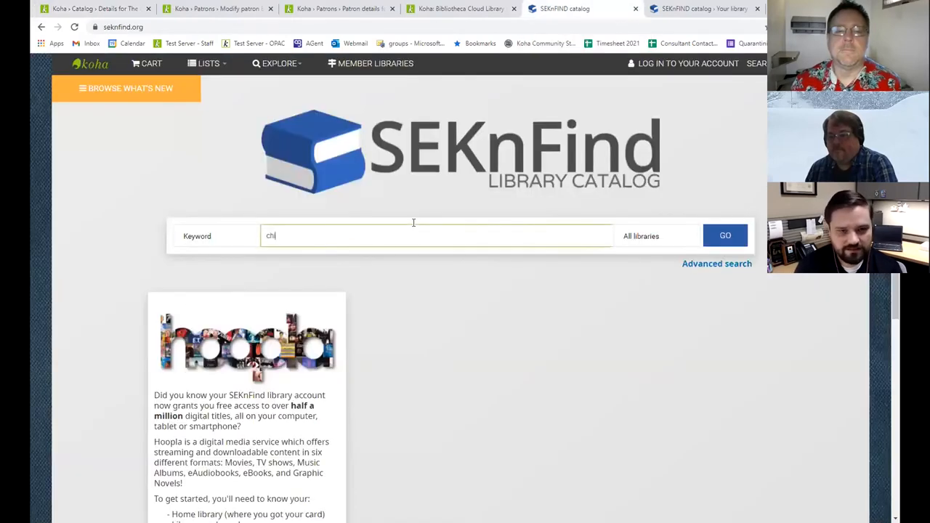
# - Search the public catalog for 'chicken sisters' and hold the unabridged cloudLibrary ebook
pyautogui.write('chicken sisters')
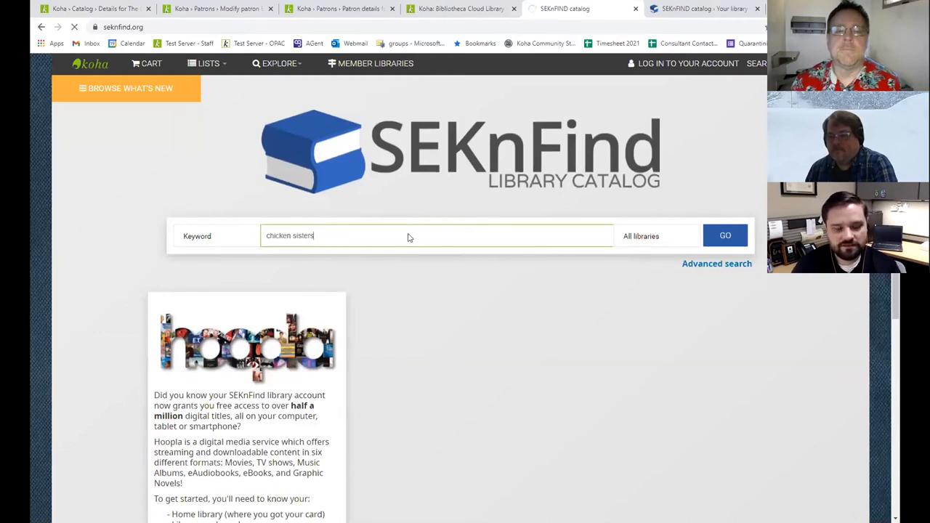
pyautogui.click(725, 235)
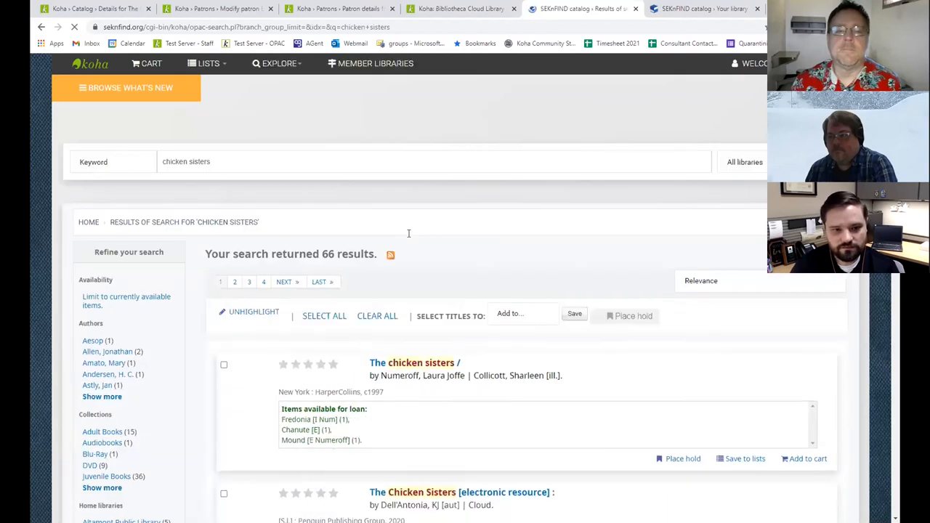
pyautogui.scroll(-3)
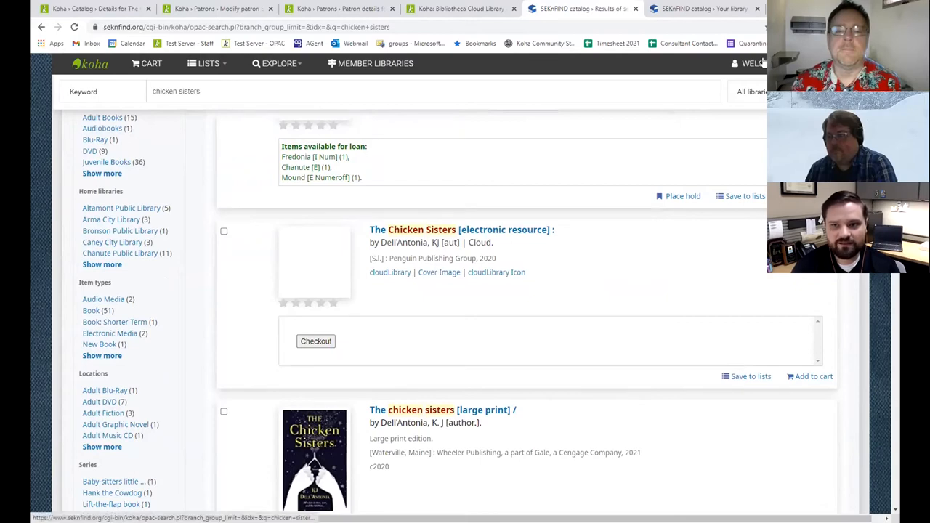
pyautogui.moveTo(759, 66)
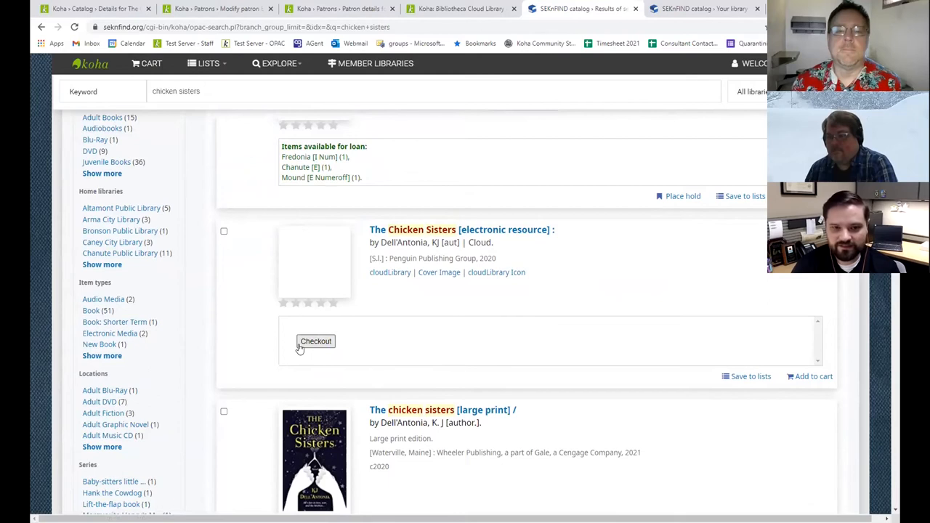
pyautogui.scroll(-3)
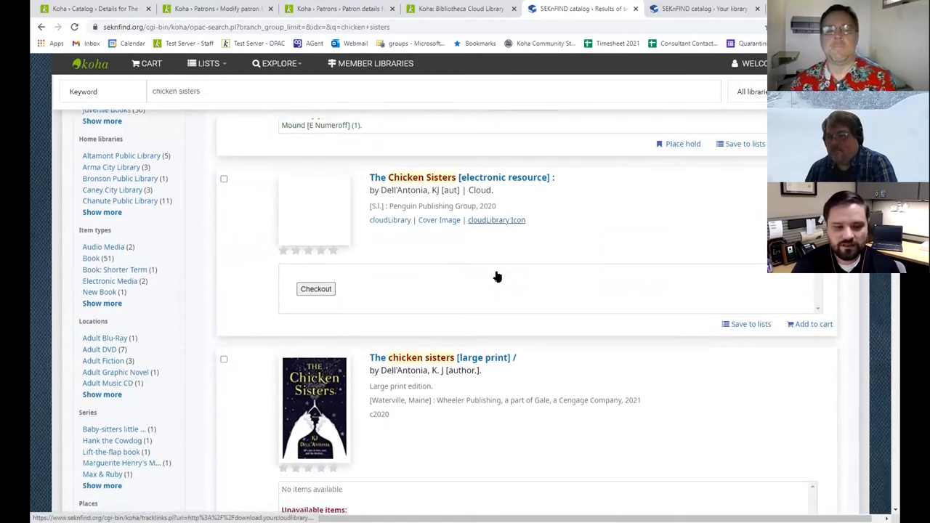
pyautogui.scroll(-3)
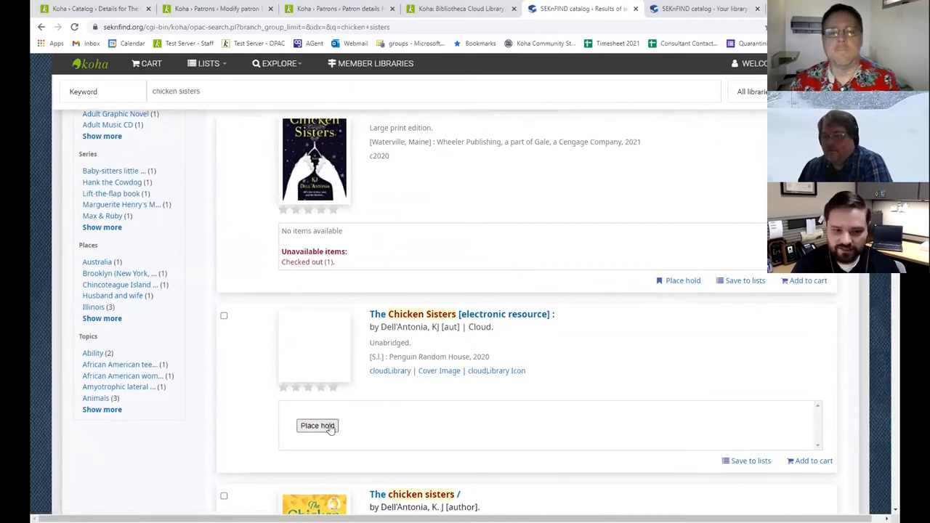
pyautogui.click(318, 425)
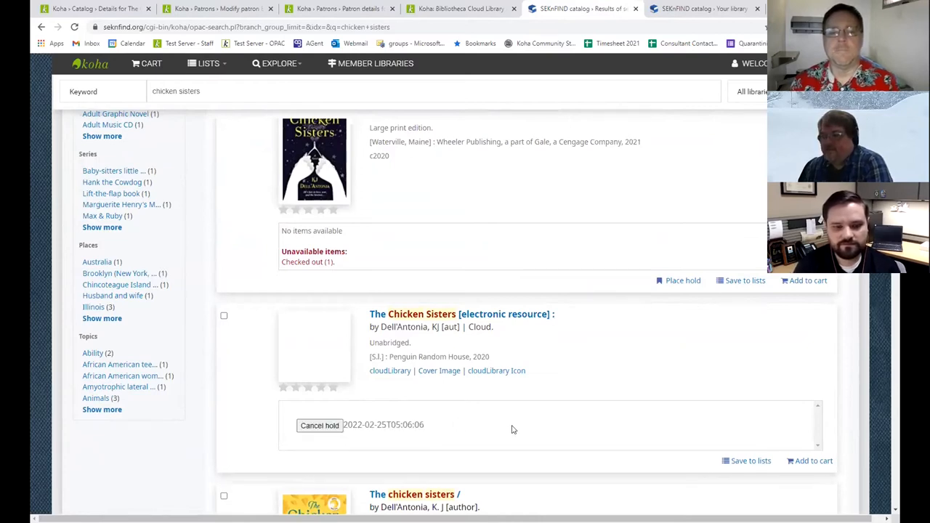
pyautogui.moveTo(608, 272)
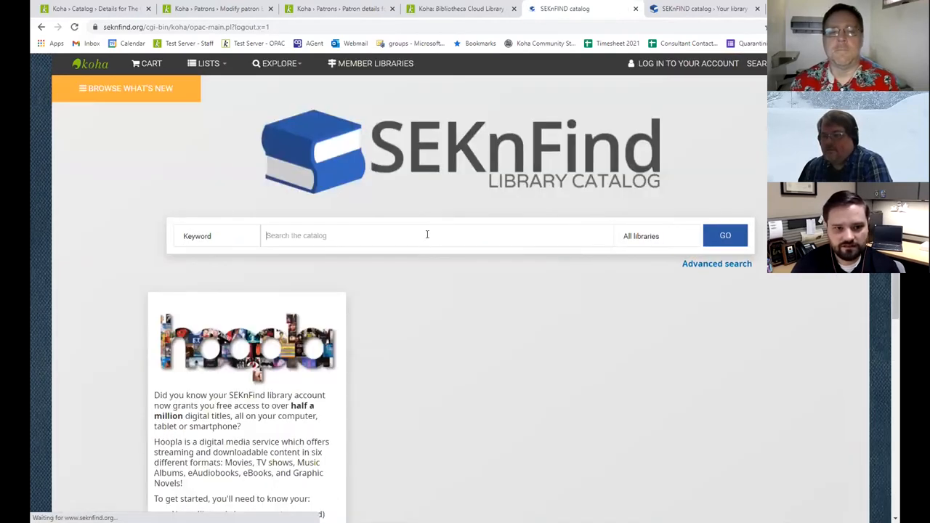
# - Search the logged-out OPAC for 'chicken sisters' and find the 'Login to see Cloud Availability' result
pyautogui.write('chicken sisters')
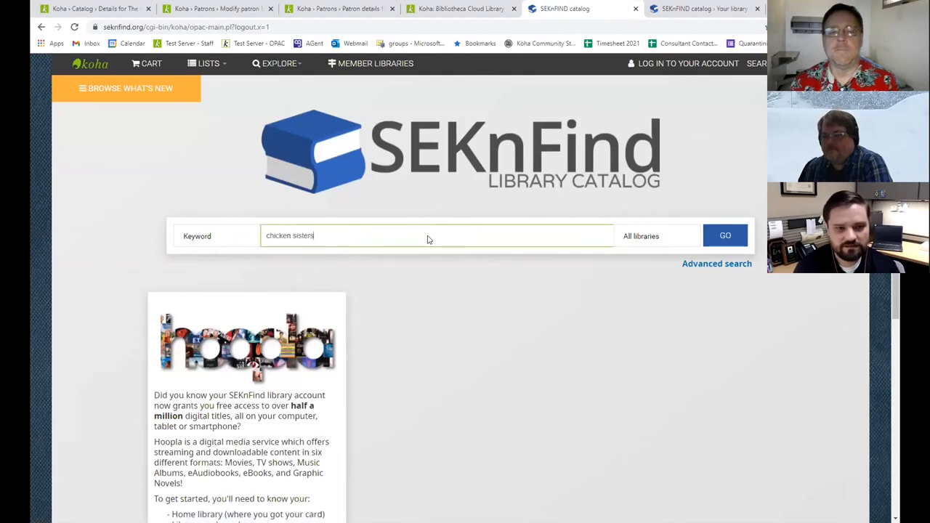
pyautogui.click(725, 236)
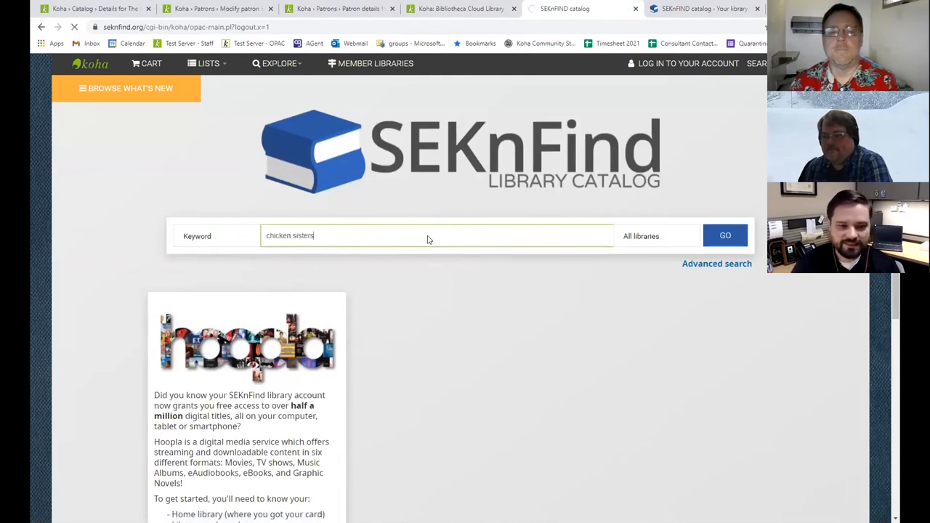
pyautogui.click(725, 235)
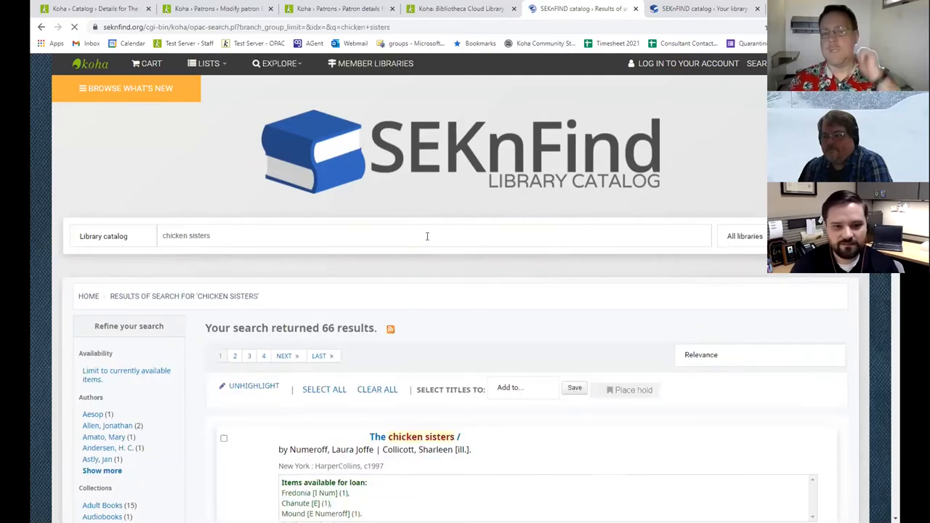
pyautogui.scroll(-3)
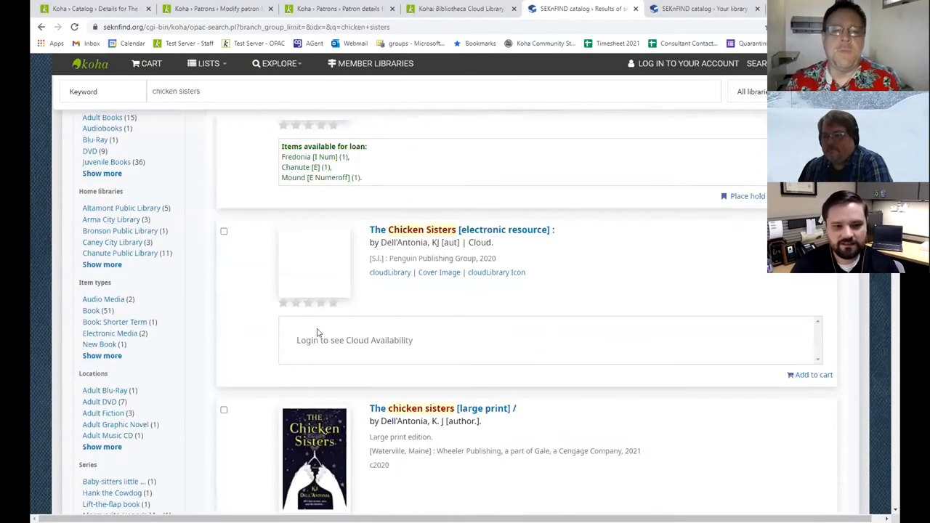
pyautogui.moveTo(345, 328)
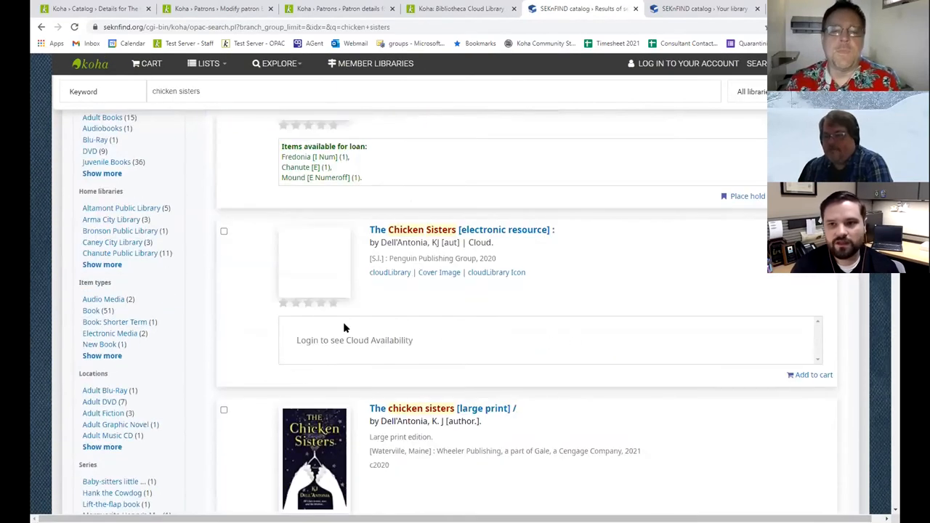
pyautogui.scroll(3)
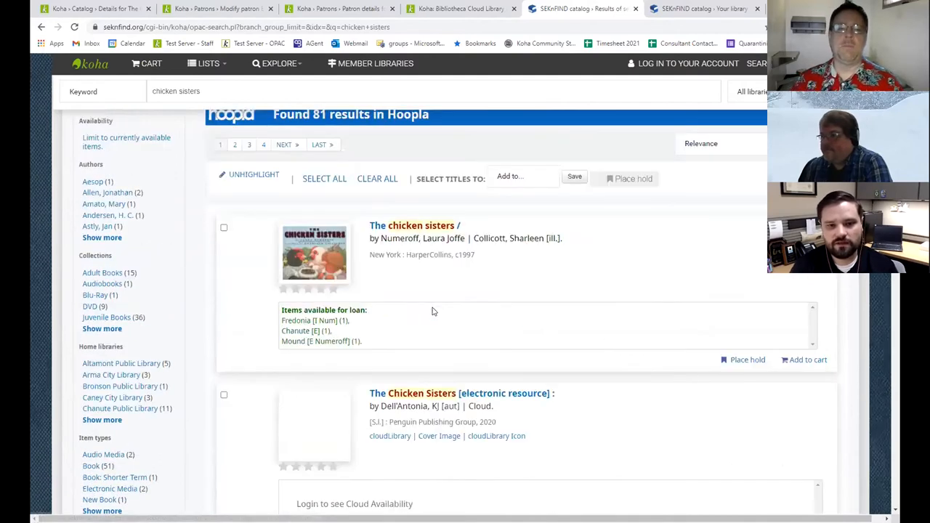
pyautogui.scroll(3)
pyautogui.write('jrob')
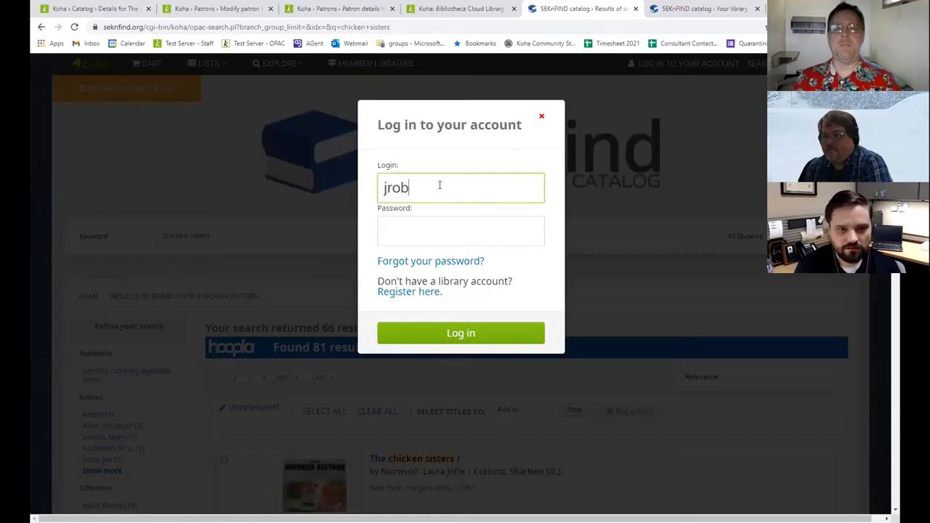
# - Enter the patron's login and password and sign in to the OPAC account
pyautogui.click(461, 333)
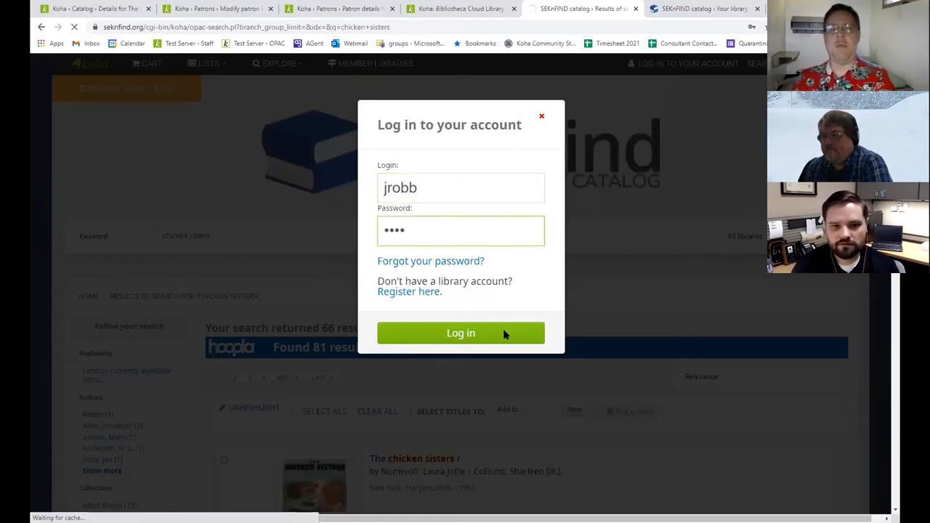
pyautogui.click(461, 333)
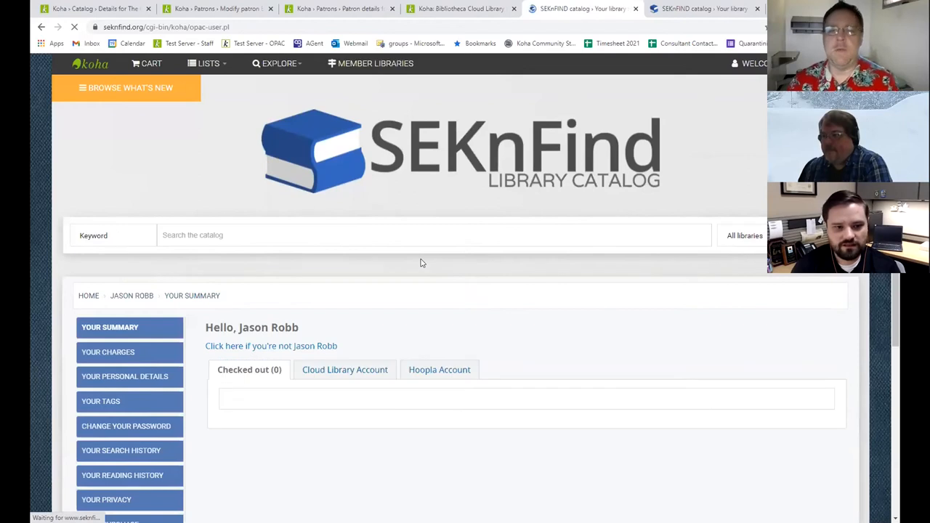
# - View the patron's Cloud Library account, showing The Chicken Sisters on hold and no checkouts
pyautogui.scroll(-3)
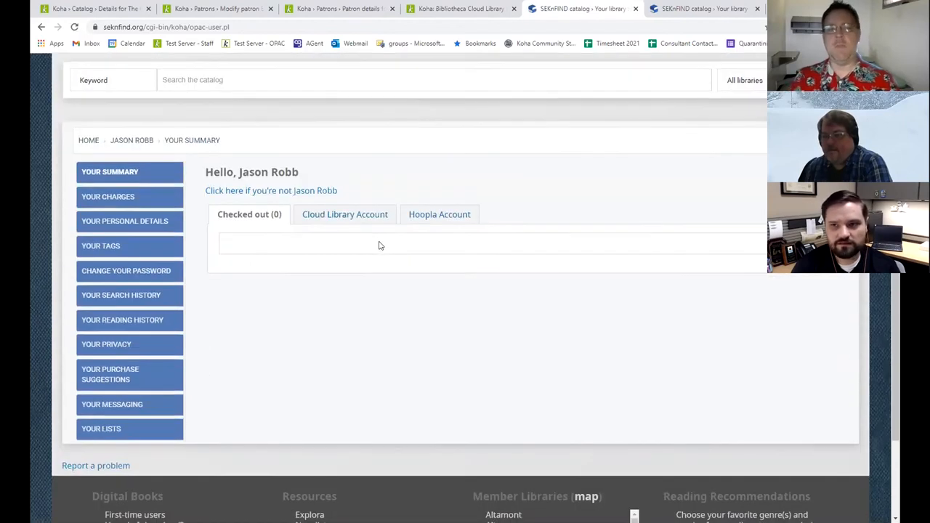
pyautogui.scroll(3)
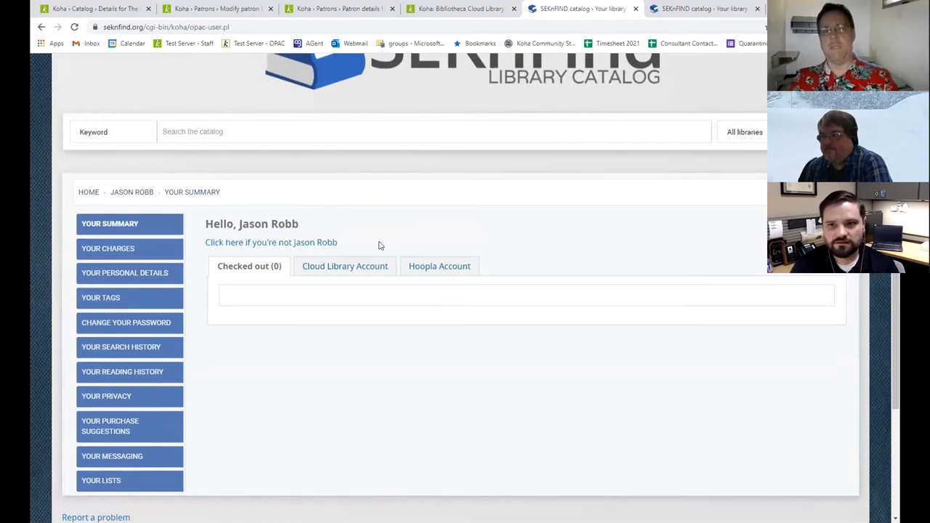
pyautogui.moveTo(363, 254)
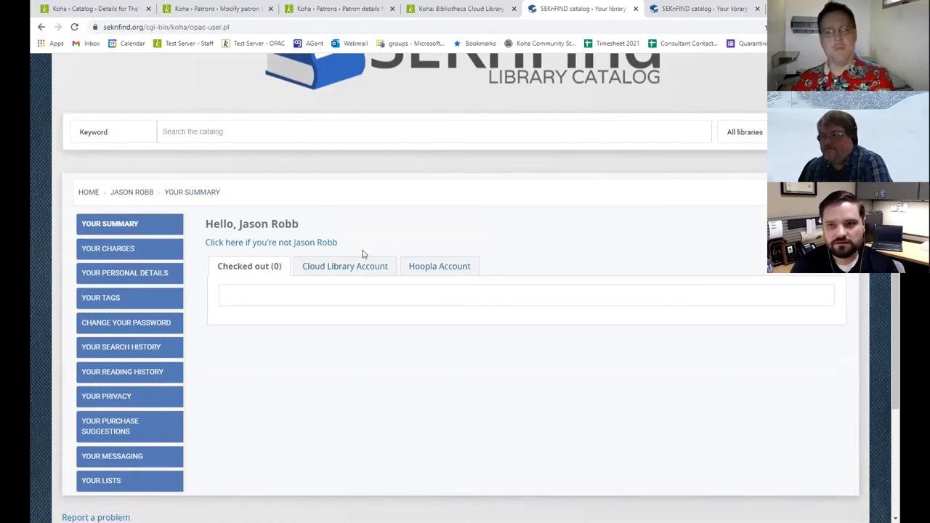
pyautogui.click(344, 266)
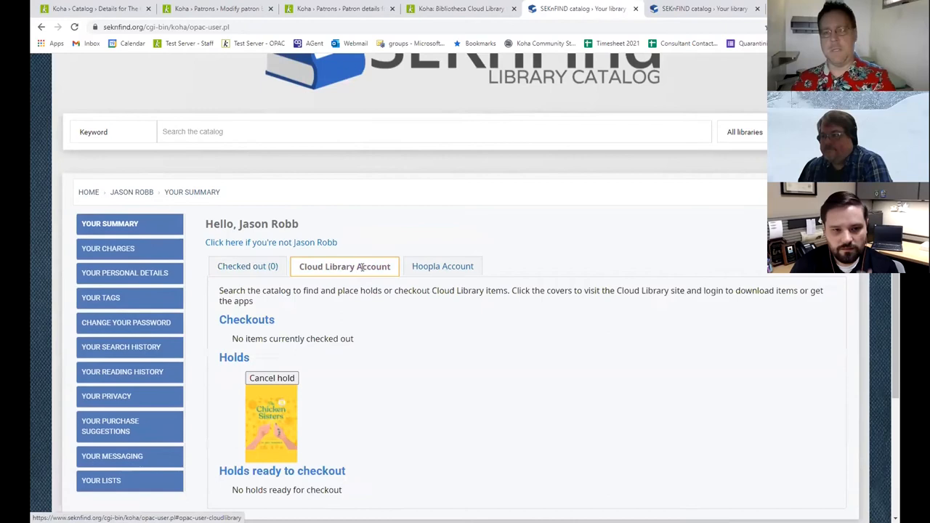
pyautogui.moveTo(375, 266)
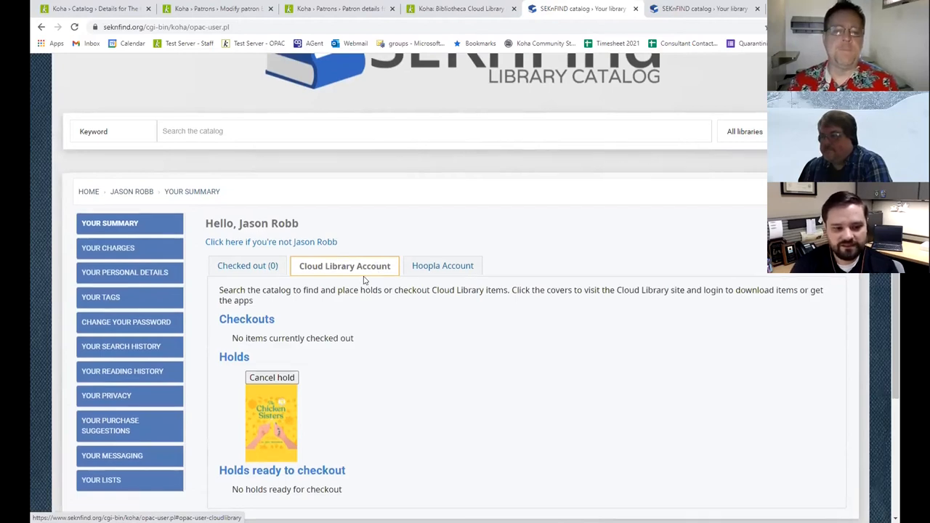
pyautogui.scroll(-3)
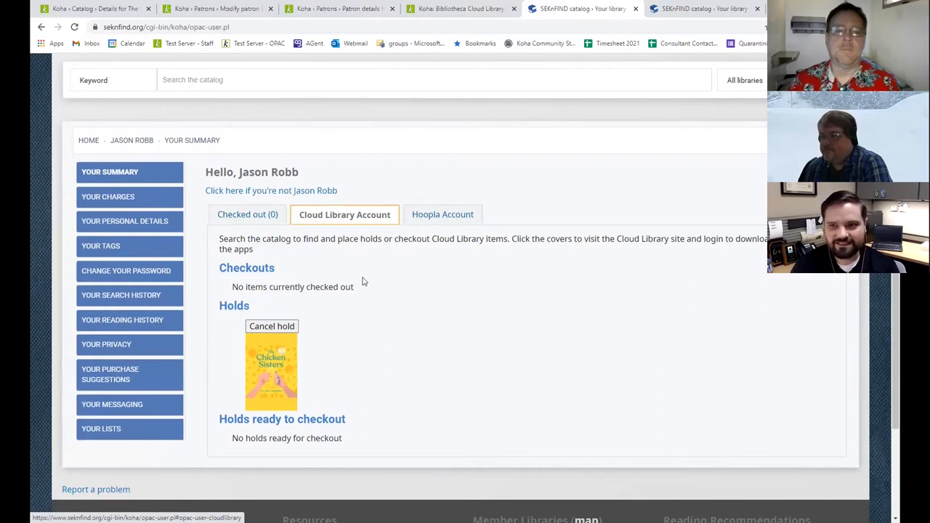
pyautogui.moveTo(438, 298)
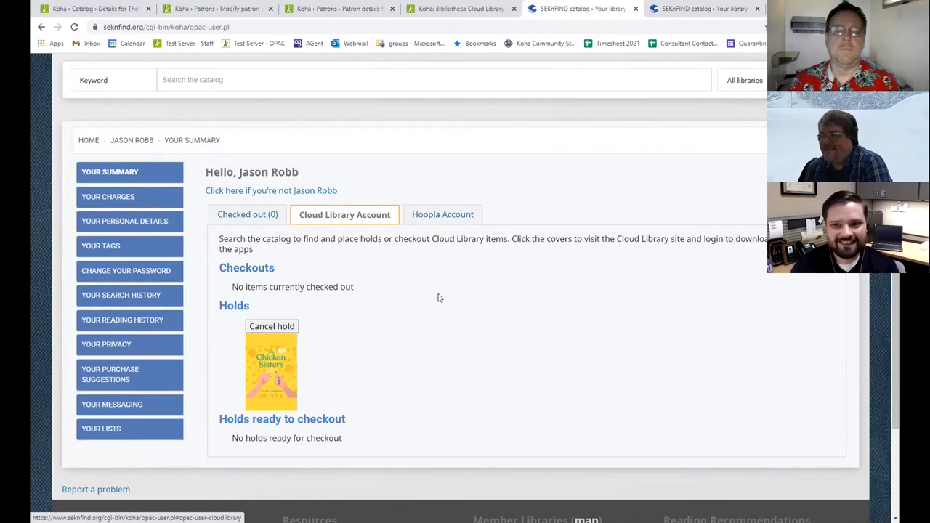
pyautogui.moveTo(269, 283)
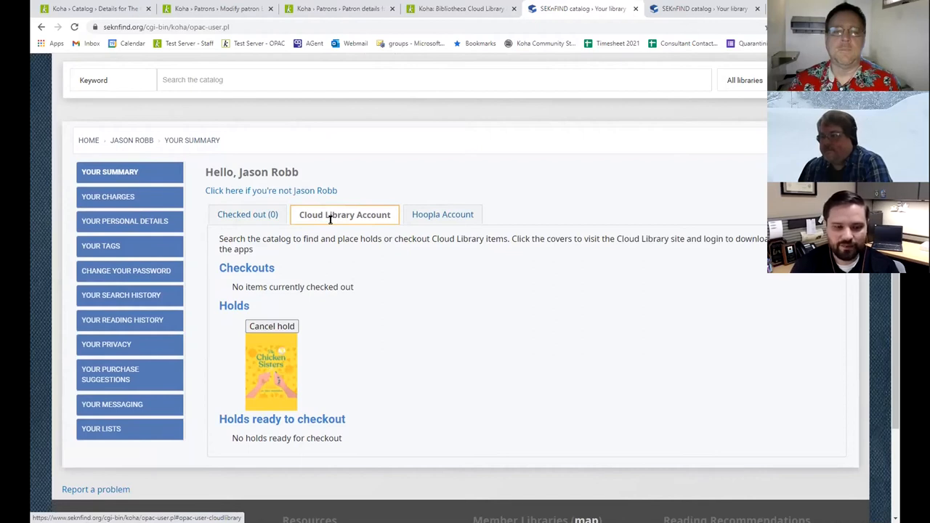
pyautogui.moveTo(355, 250)
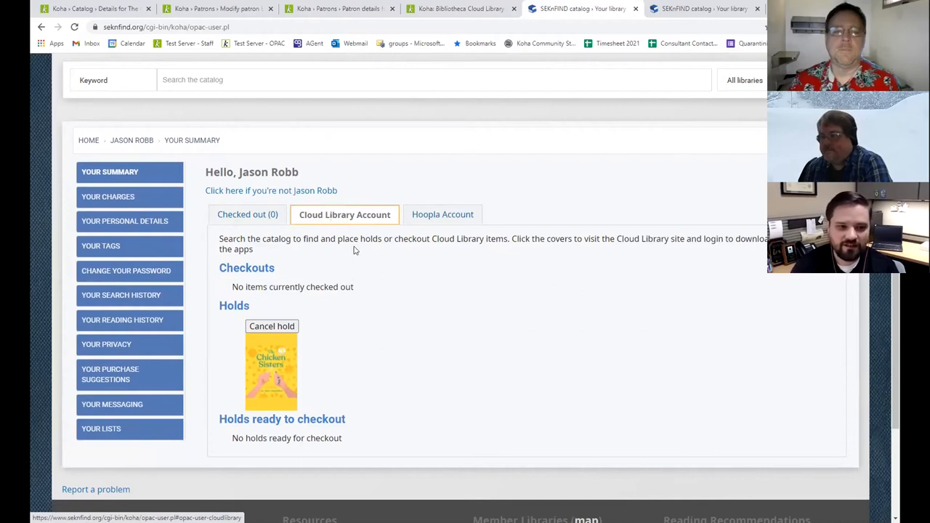
pyautogui.moveTo(361, 313)
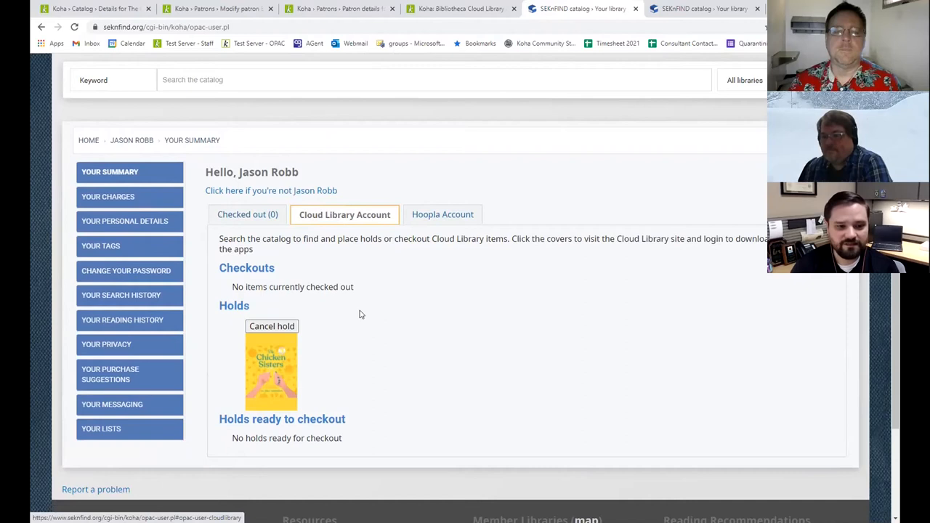
pyautogui.moveTo(511, 334)
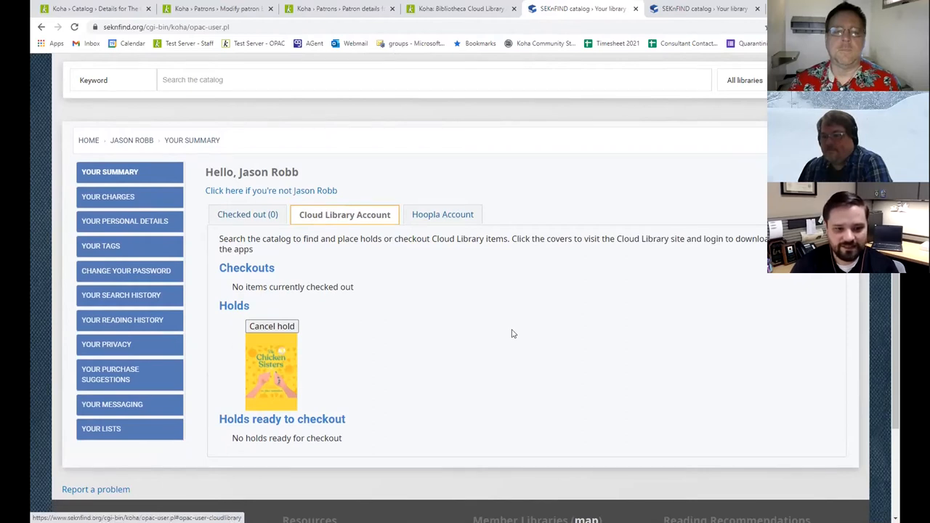
pyautogui.moveTo(492, 392)
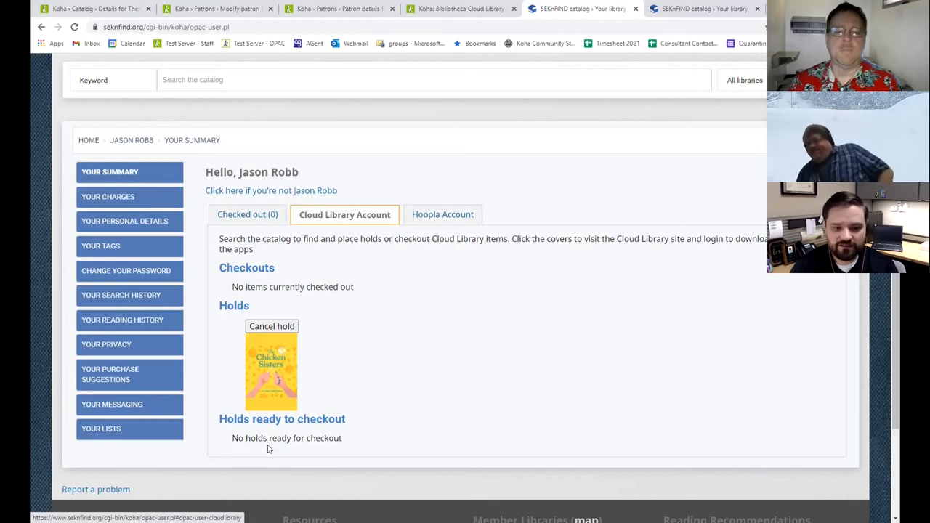
pyautogui.moveTo(376, 419)
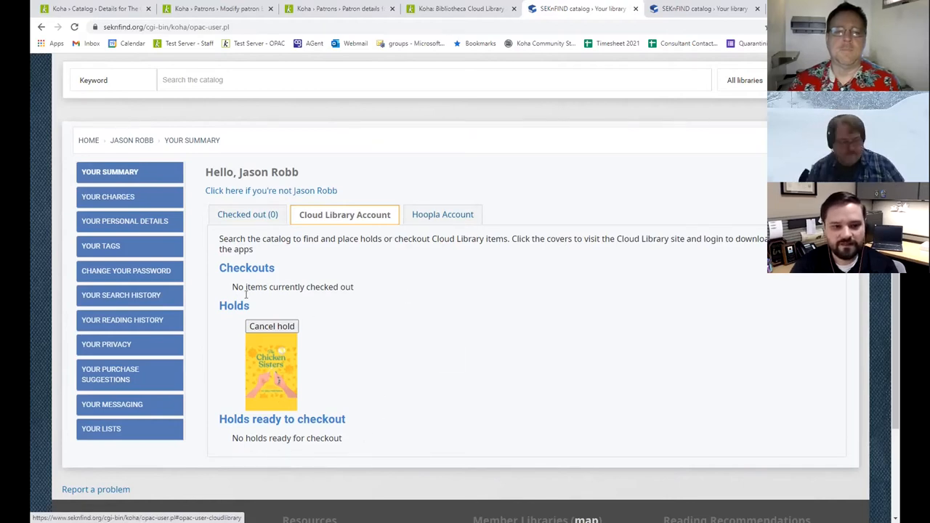
pyautogui.moveTo(389, 276)
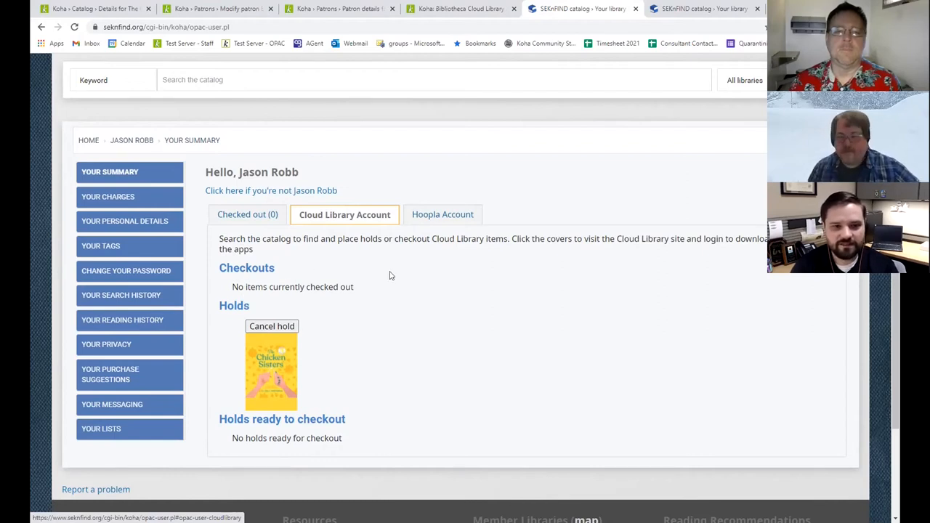
pyautogui.moveTo(548, 333)
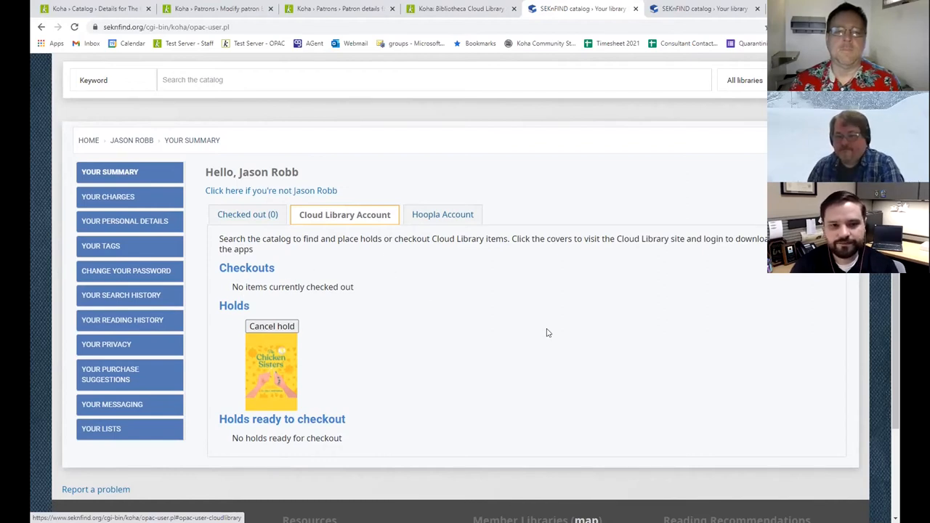
pyautogui.moveTo(469, 299)
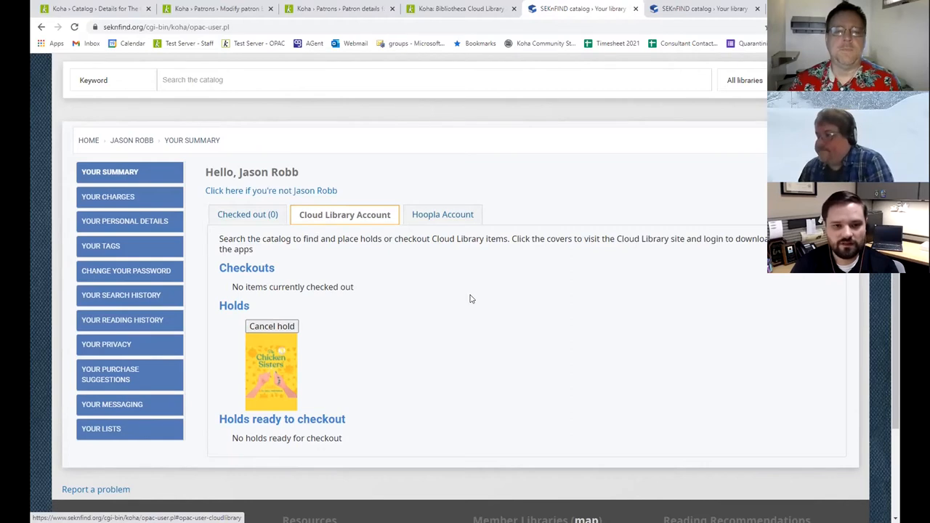
pyautogui.scroll(3)
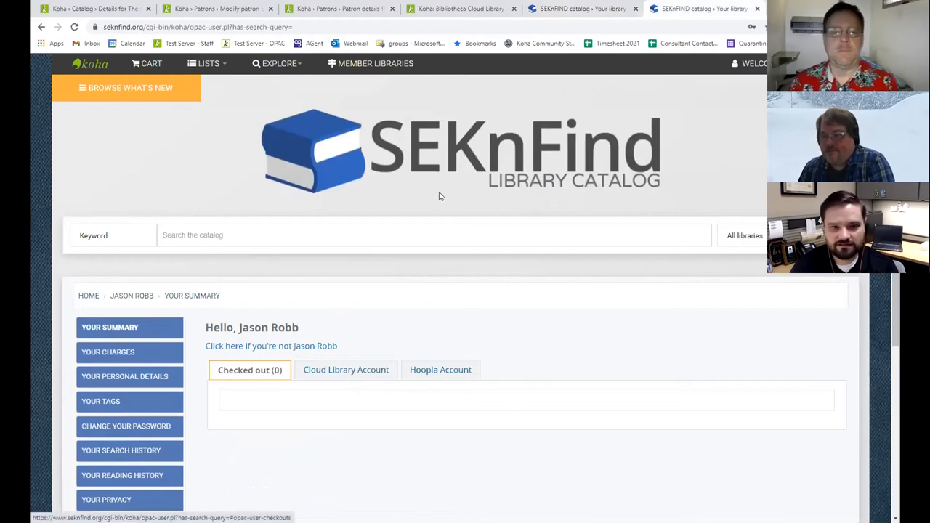
pyautogui.moveTo(370, 386)
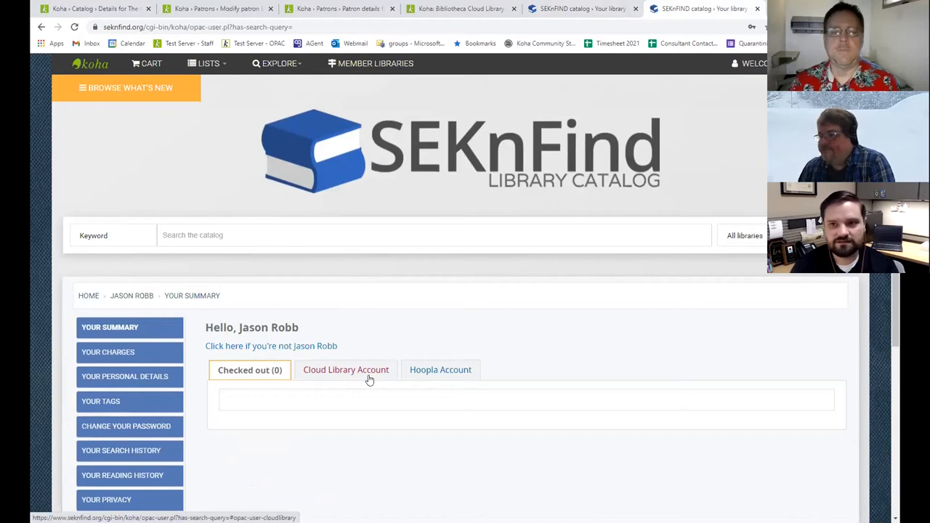
pyautogui.moveTo(92, 8)
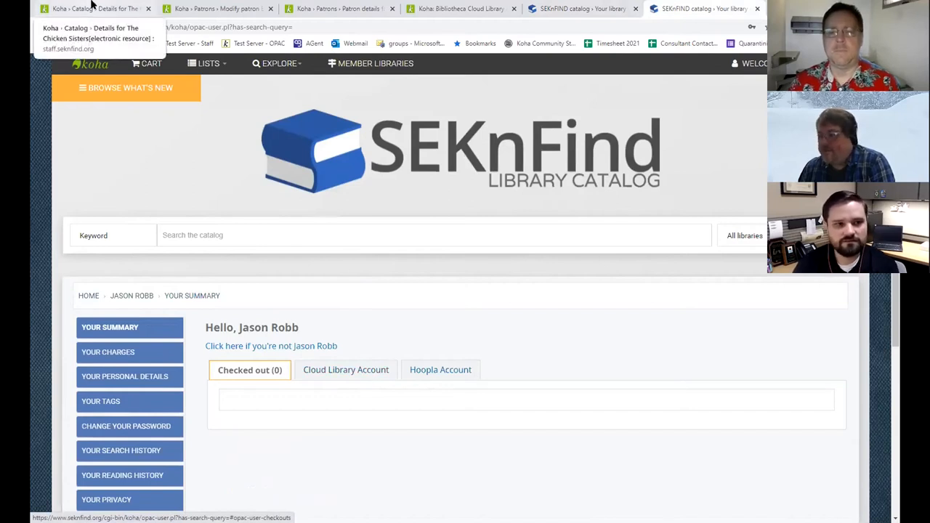
pyautogui.moveTo(486, 367)
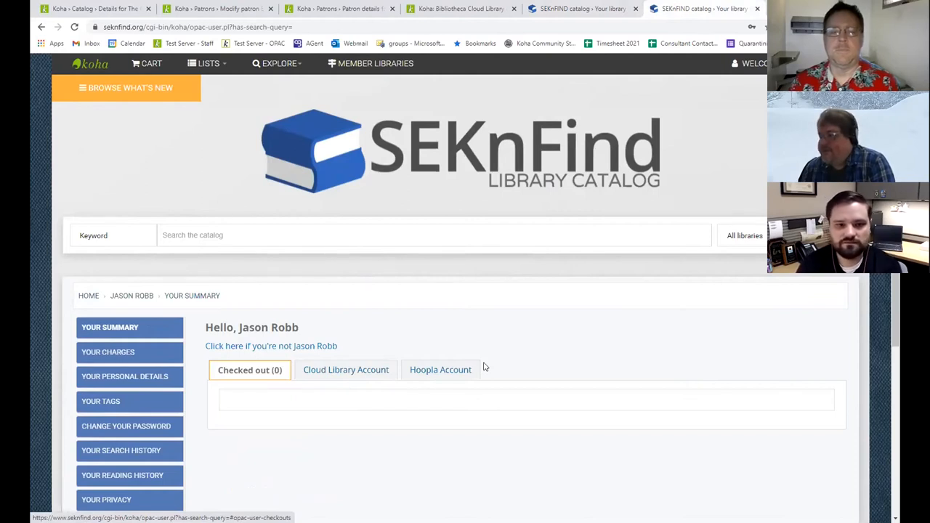
# - Cancel the Cloud Library hold on The Chicken Sisters, then return to the staff plugins page
pyautogui.click(345, 369)
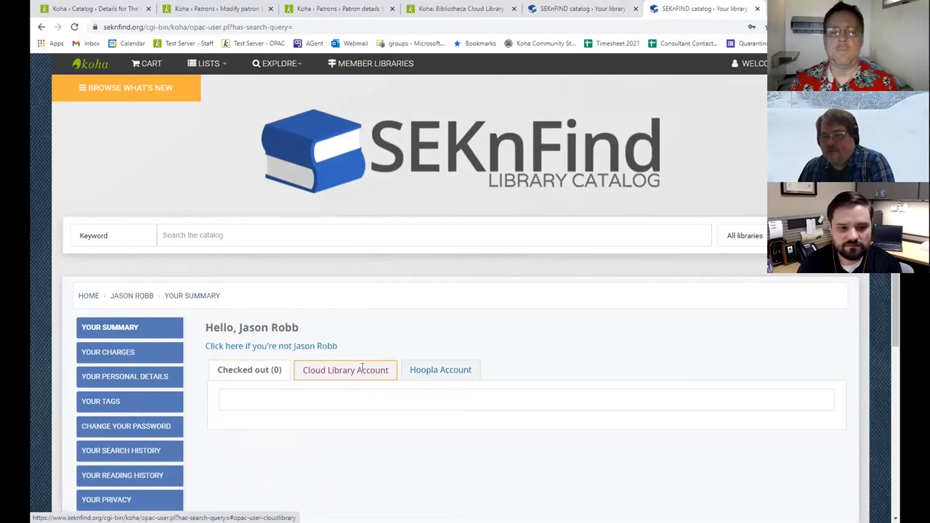
pyautogui.click(345, 370)
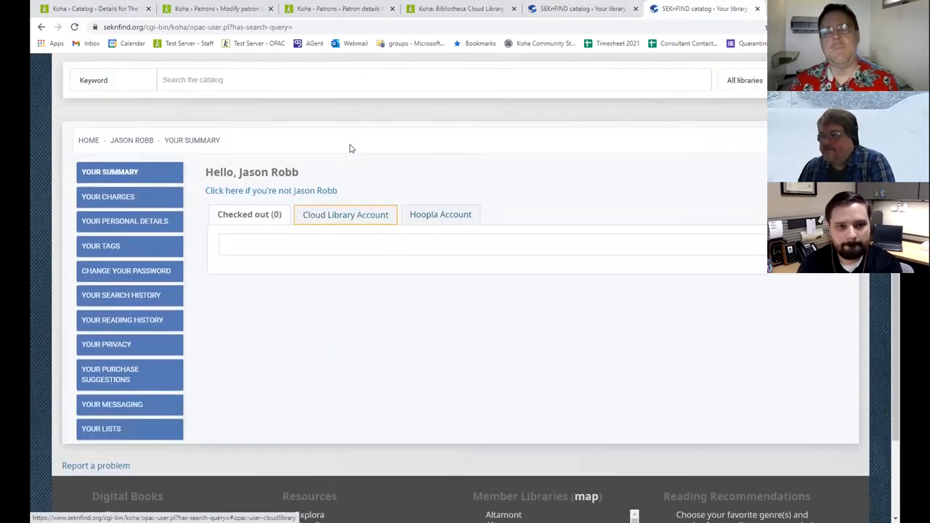
pyautogui.click(346, 215)
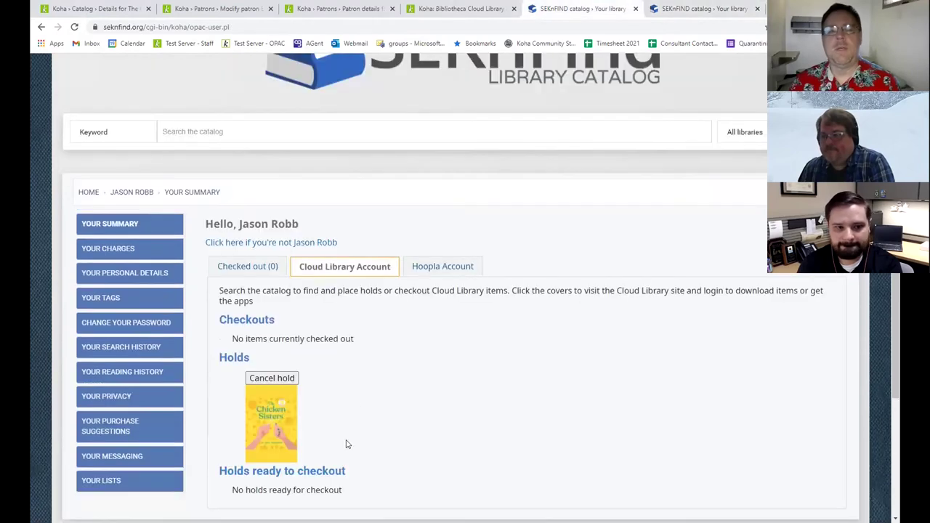
pyautogui.click(271, 378)
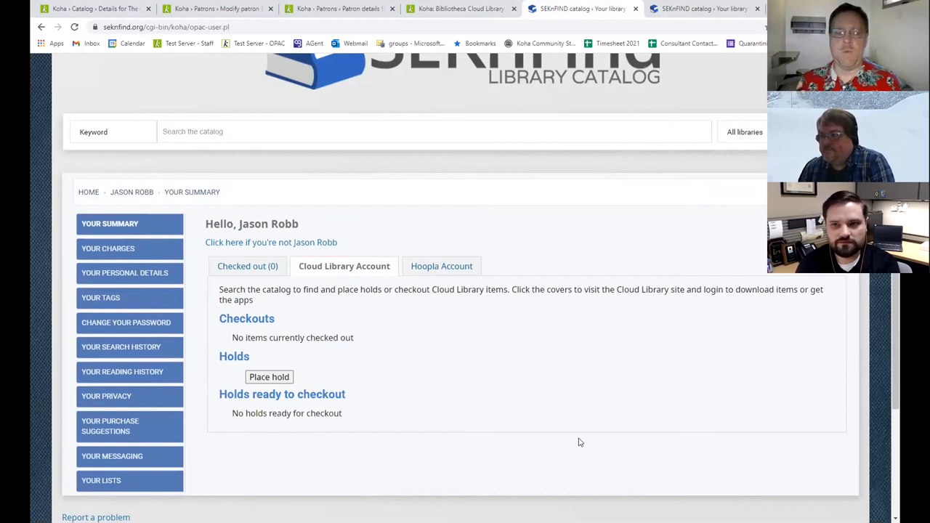
pyautogui.moveTo(429, 328)
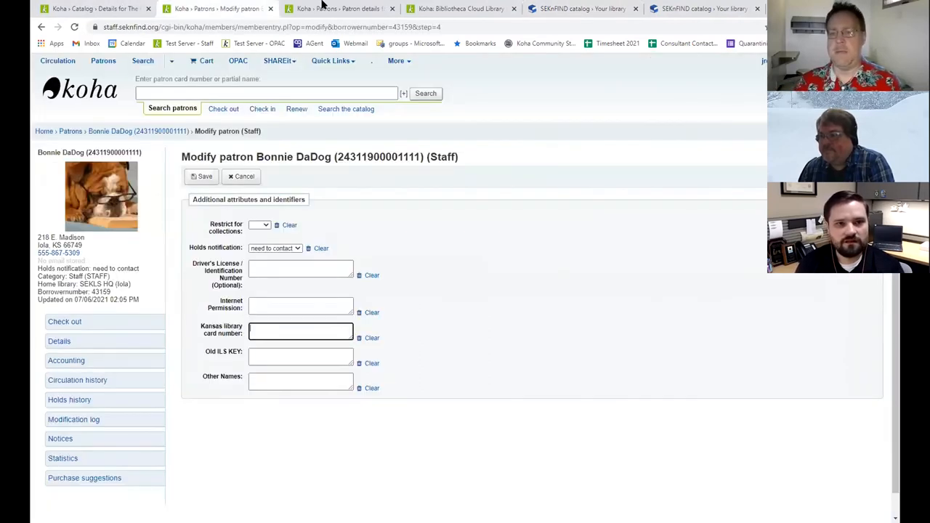
pyautogui.click(461, 8)
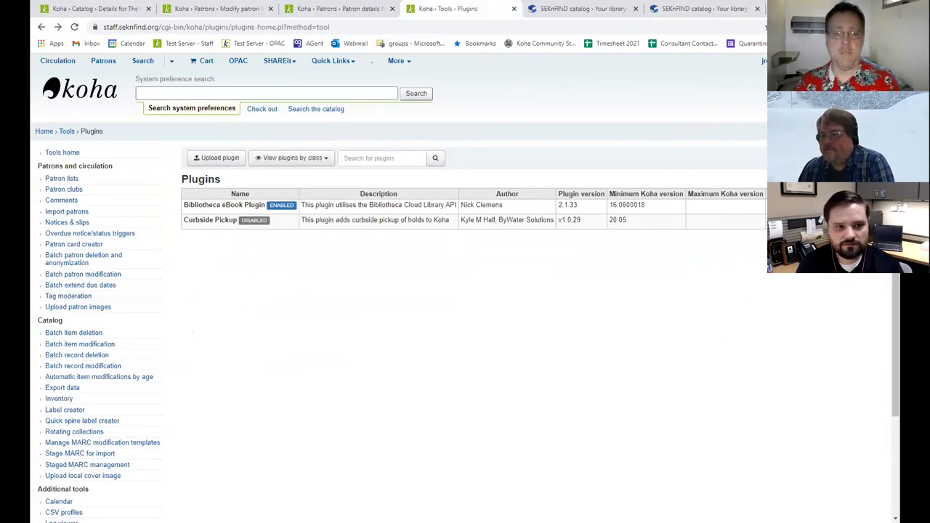
# - Open the Bibliotheca eBook Plugin's Get Records tool from the staff plugins list
pyautogui.click(224, 205)
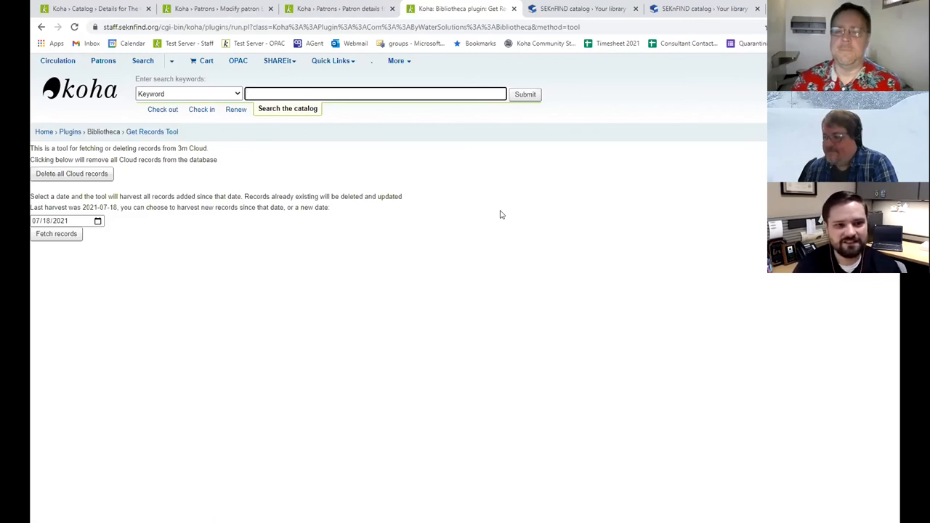
pyautogui.moveTo(533, 203)
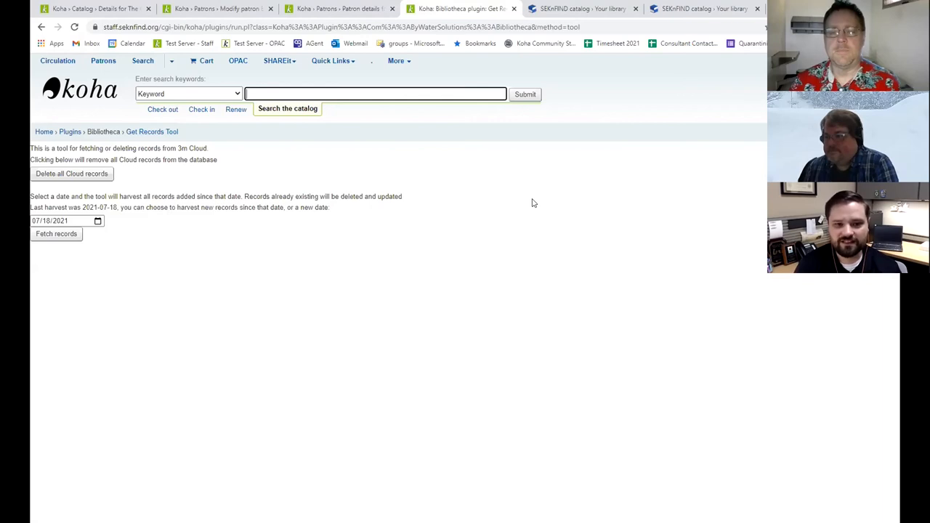
pyautogui.moveTo(567, 157)
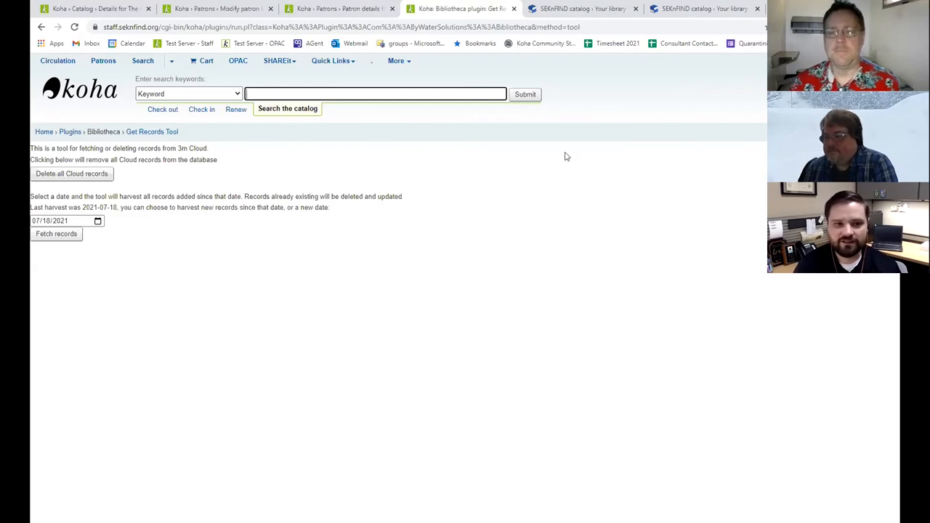
pyautogui.moveTo(672, 132)
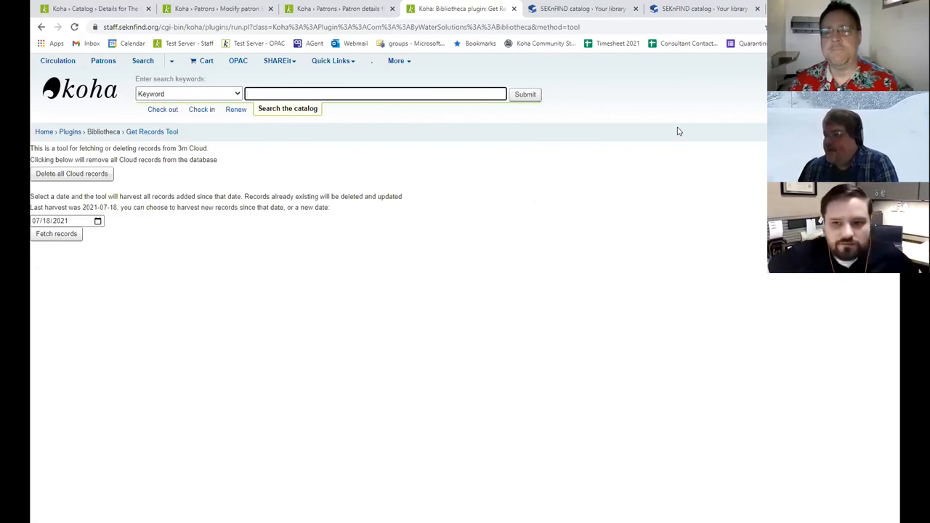
pyautogui.moveTo(682, 112)
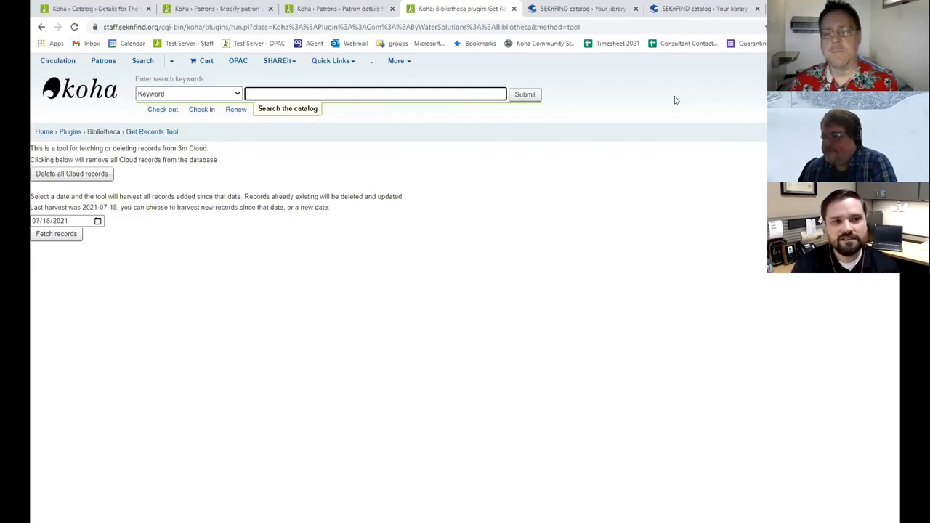
# - Log back into the OPAC, review the library card number field, then return to Get Records
pyautogui.click(582, 9)
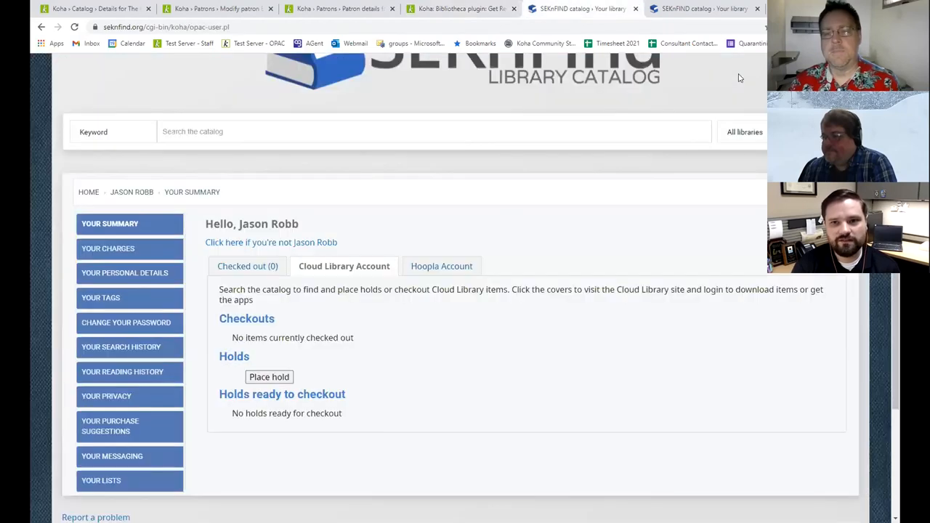
pyautogui.scroll(3)
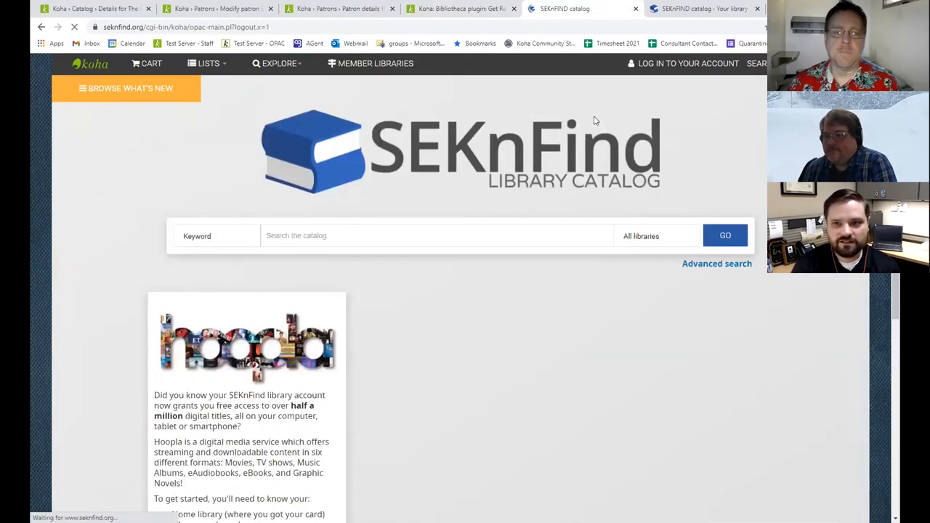
pyautogui.click(687, 64)
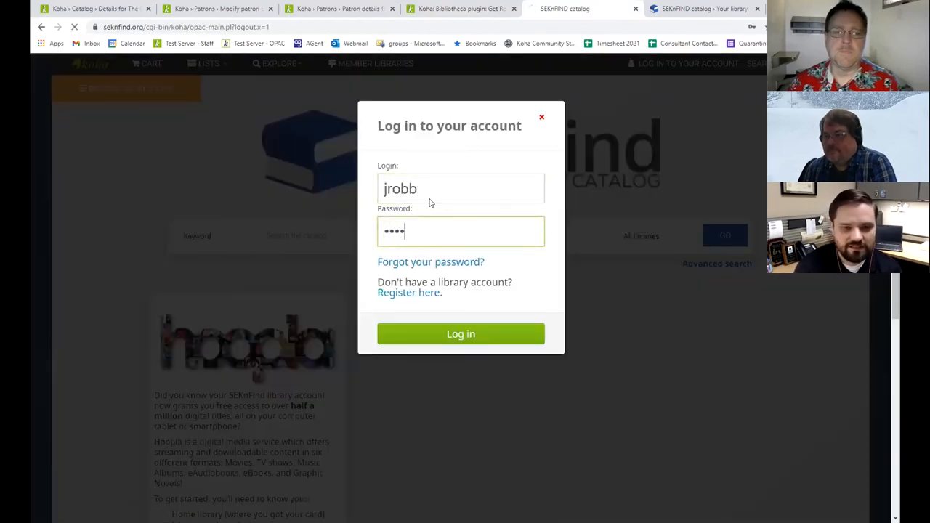
pyautogui.click(461, 334)
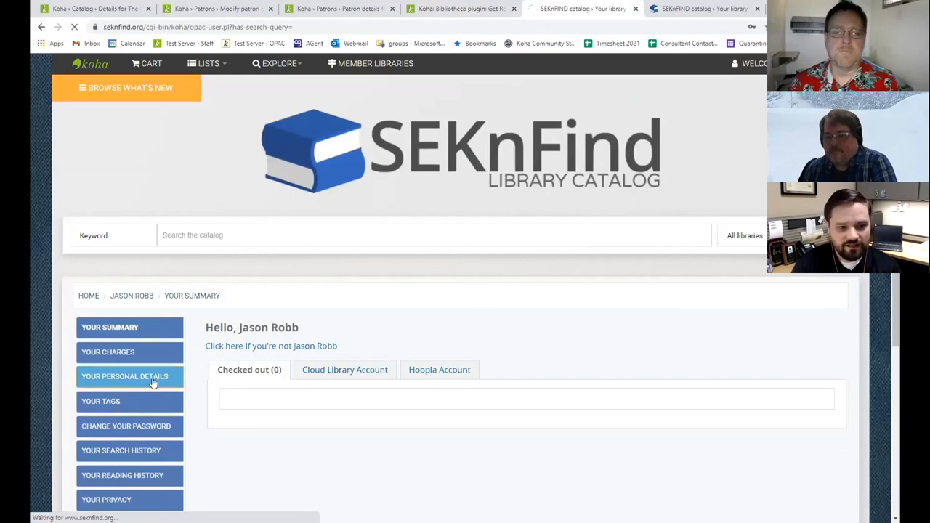
pyautogui.click(125, 376)
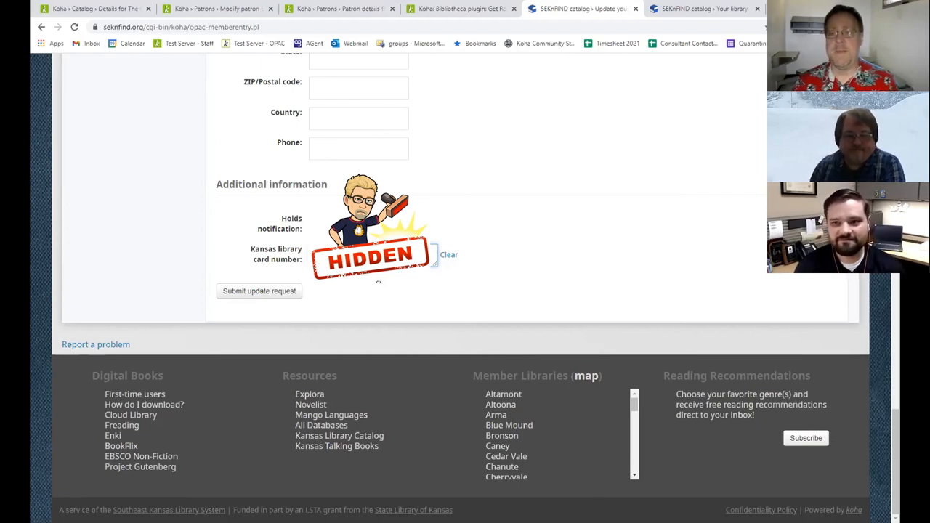
pyautogui.click(461, 9)
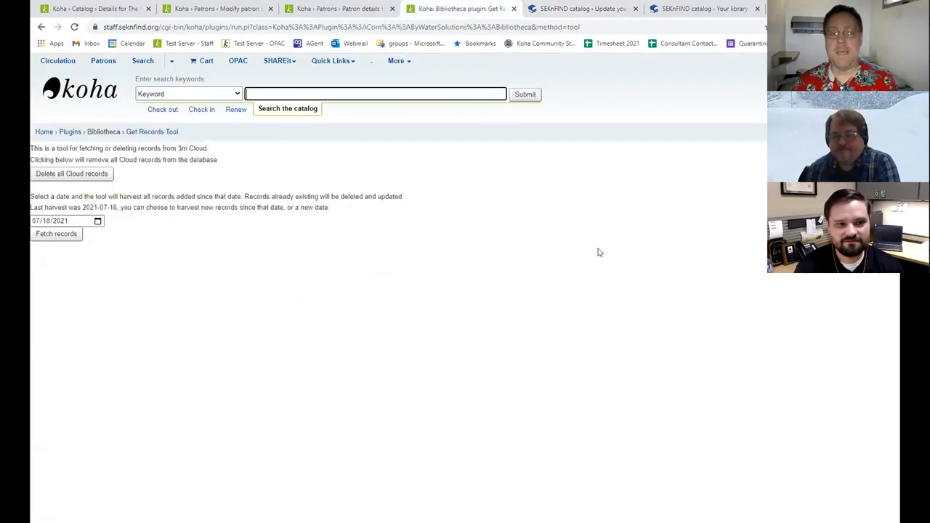
pyautogui.moveTo(399, 364)
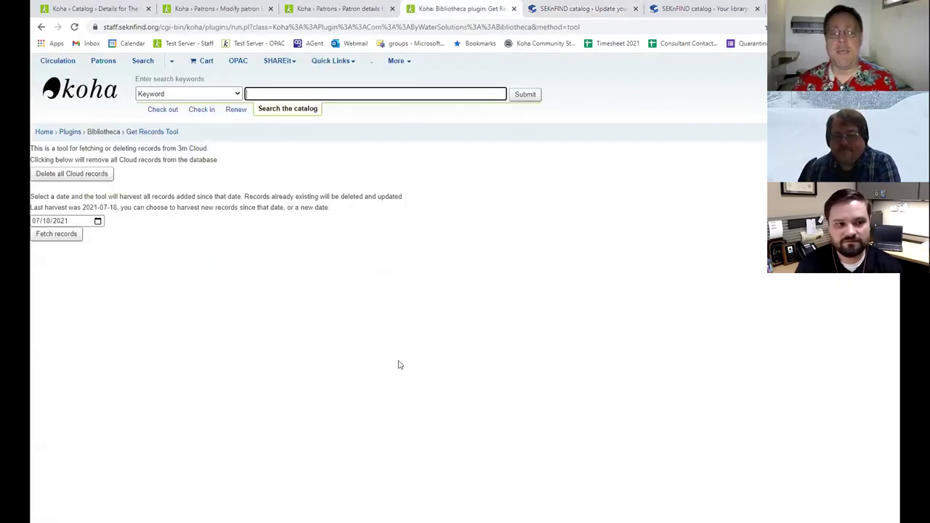